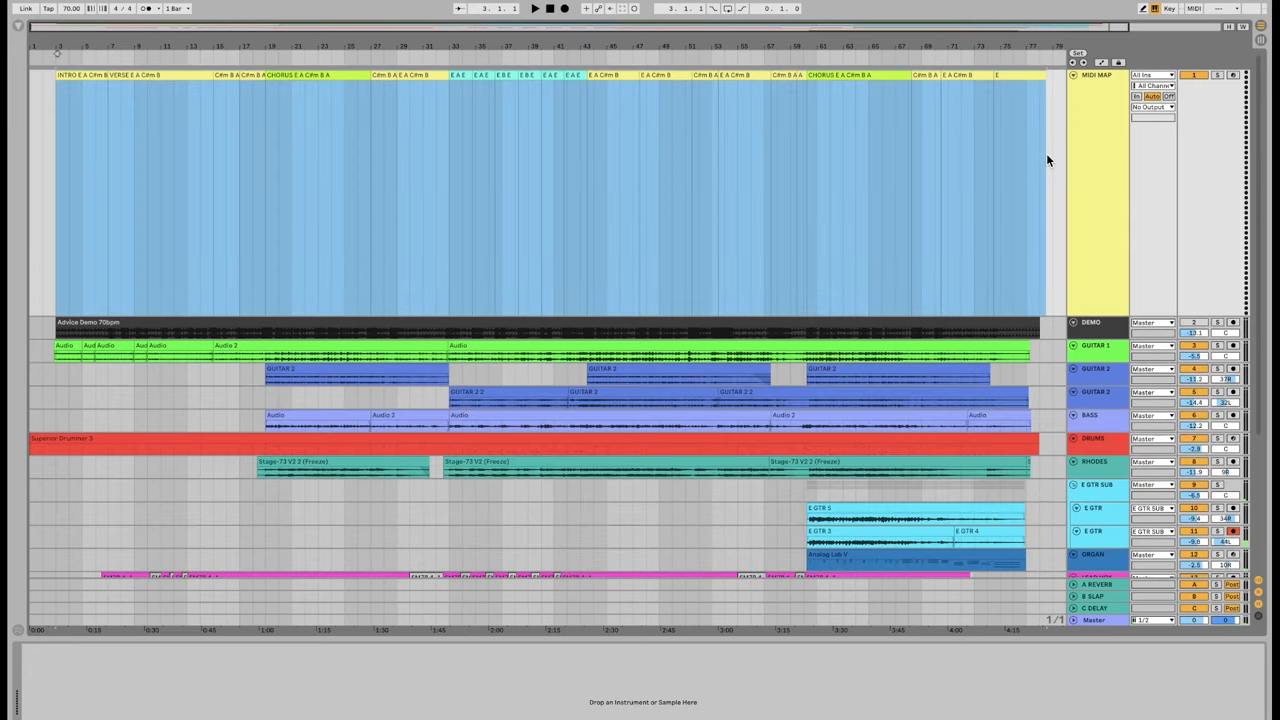
mouse_move(1225, 545)
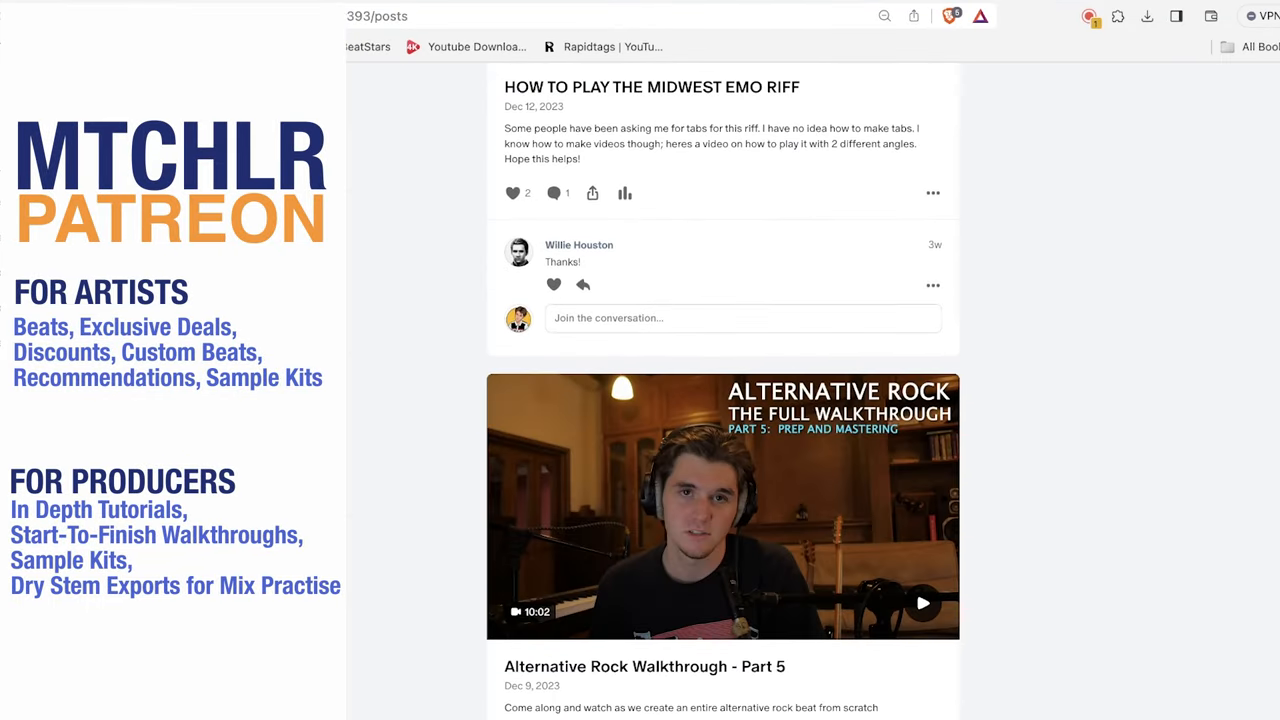
Step: Scroll down the Dropbox share and open the Lewitt Takes folder
scroll(down, 3)
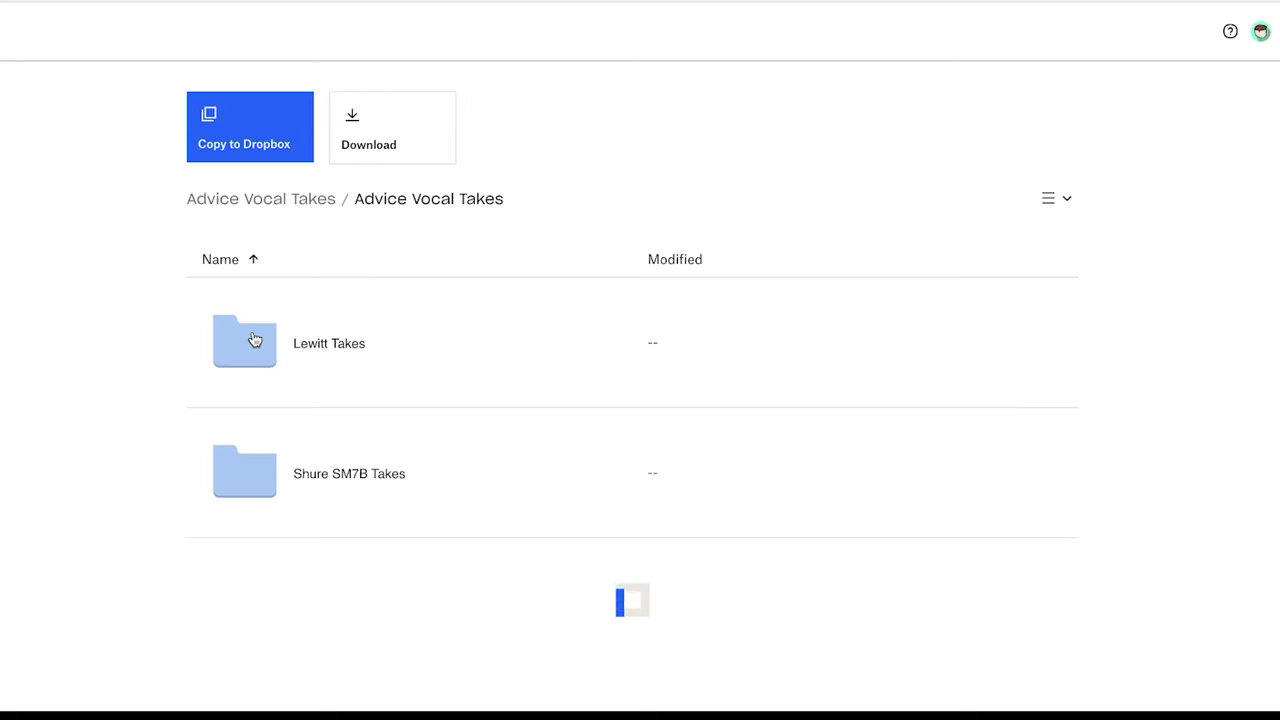
double_click(244, 473)
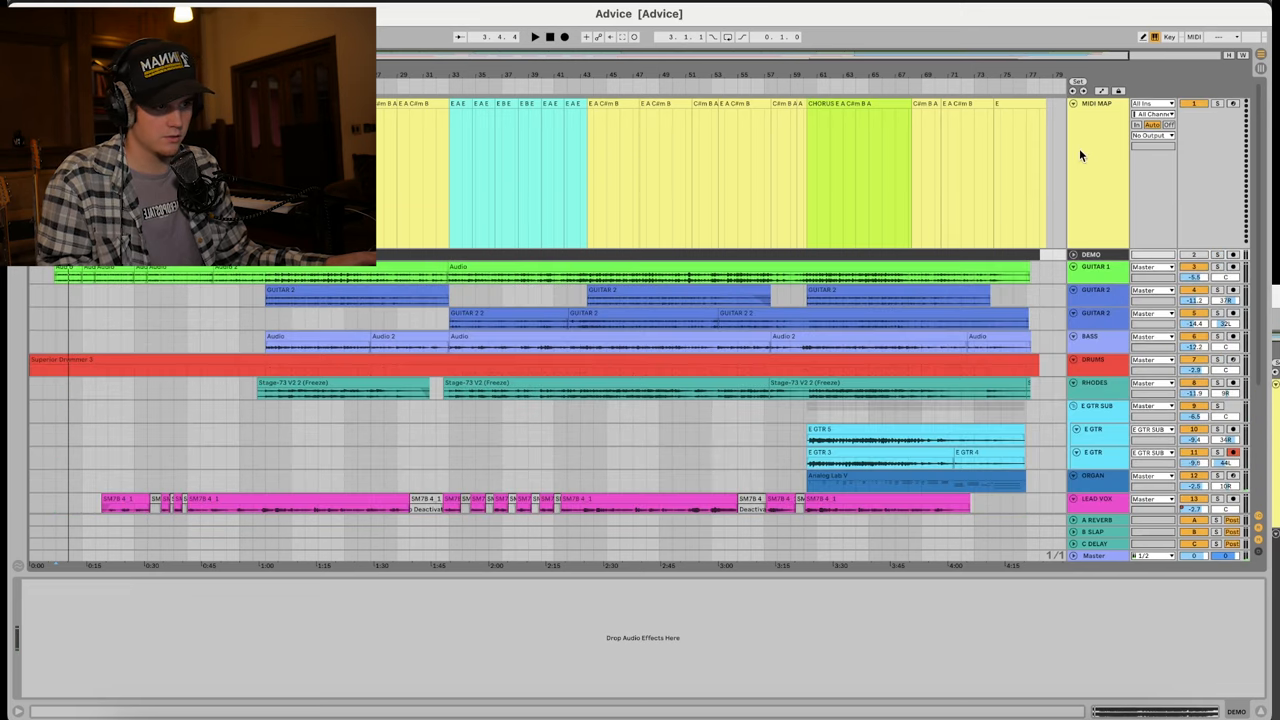
Step: Increase the track height of GUITAR 1 and both GUITAR 2 tracks
click(1095, 267)
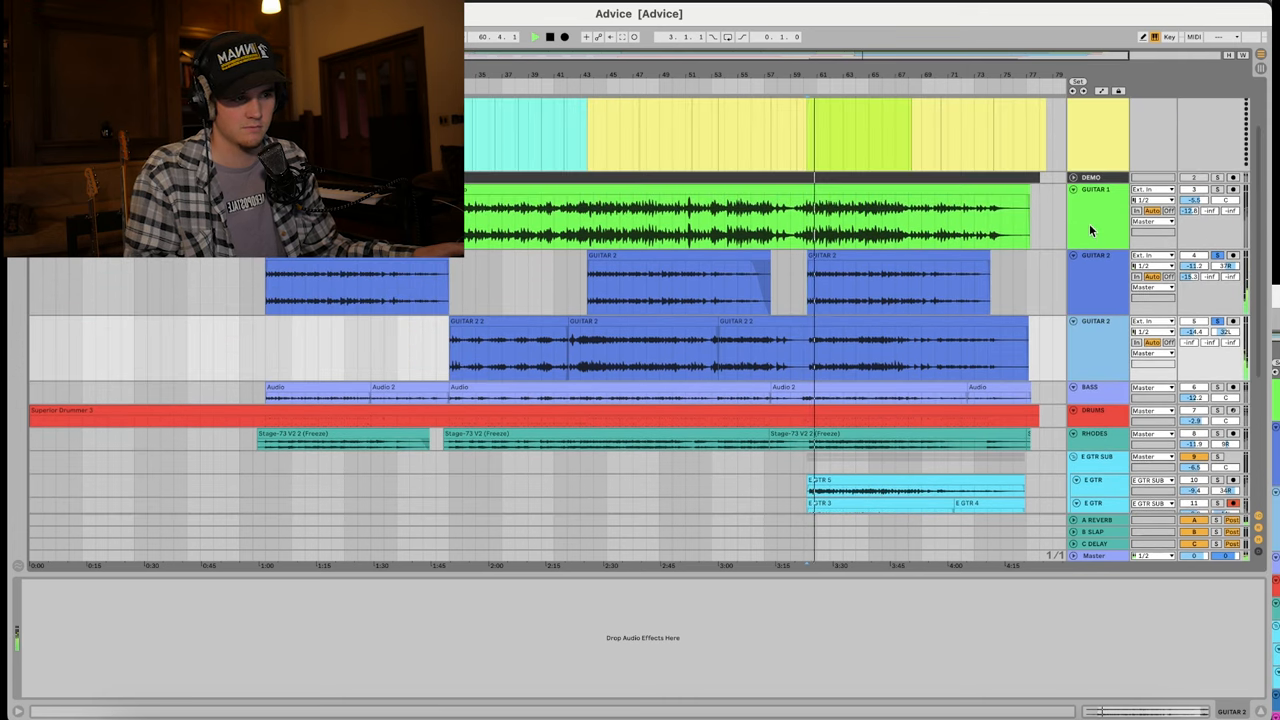
click(1097, 189)
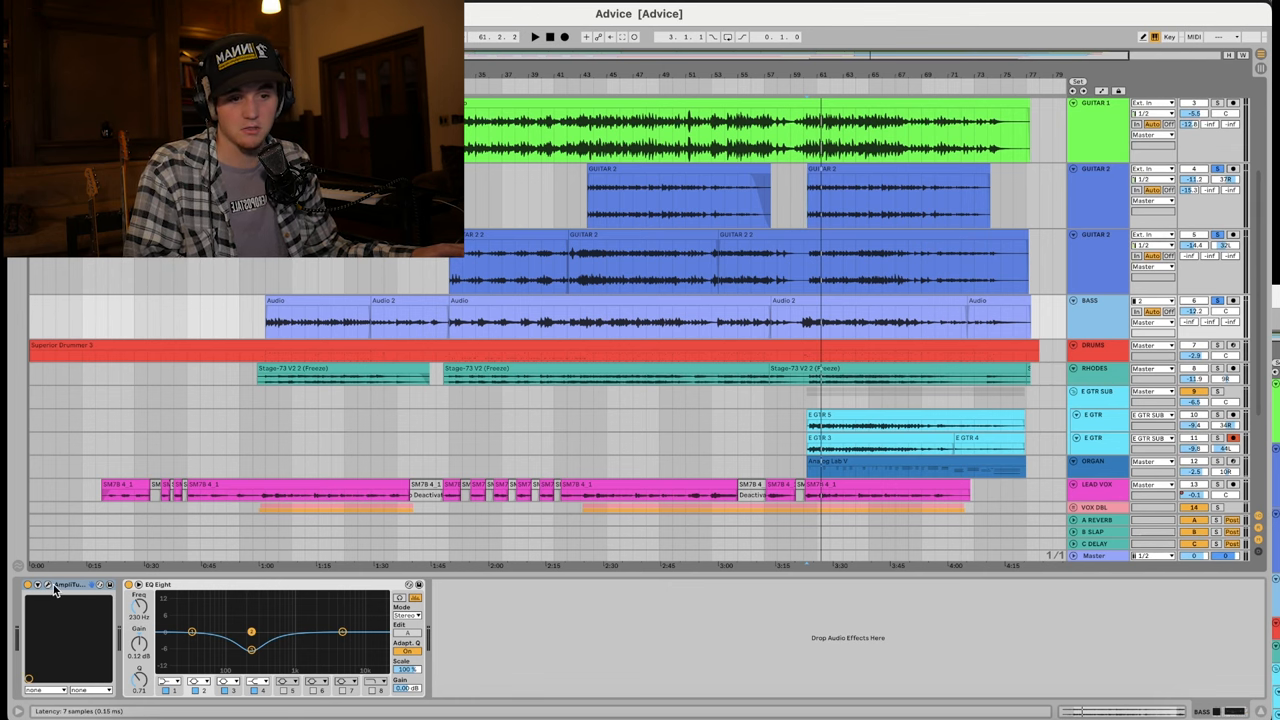
Step: Select BASS and drag EQ Eight band 4 to adjust the notch cut
click(48, 587)
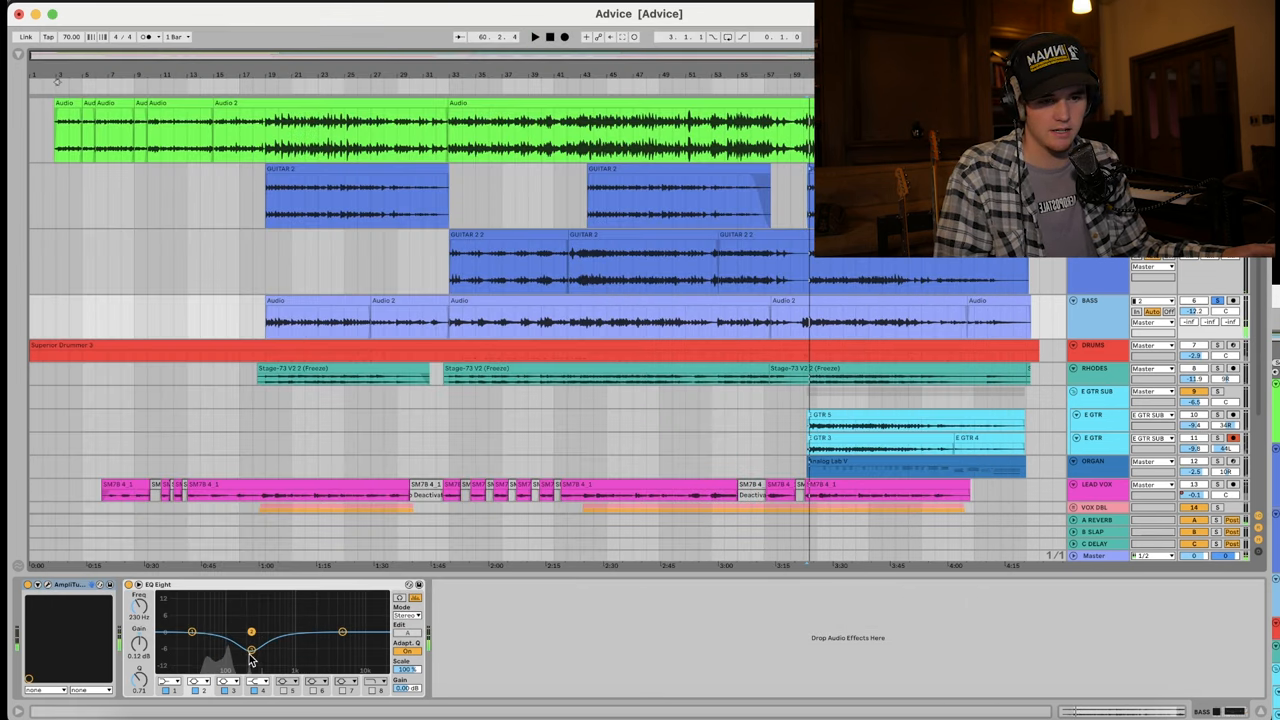
drag(250, 635, 250, 655)
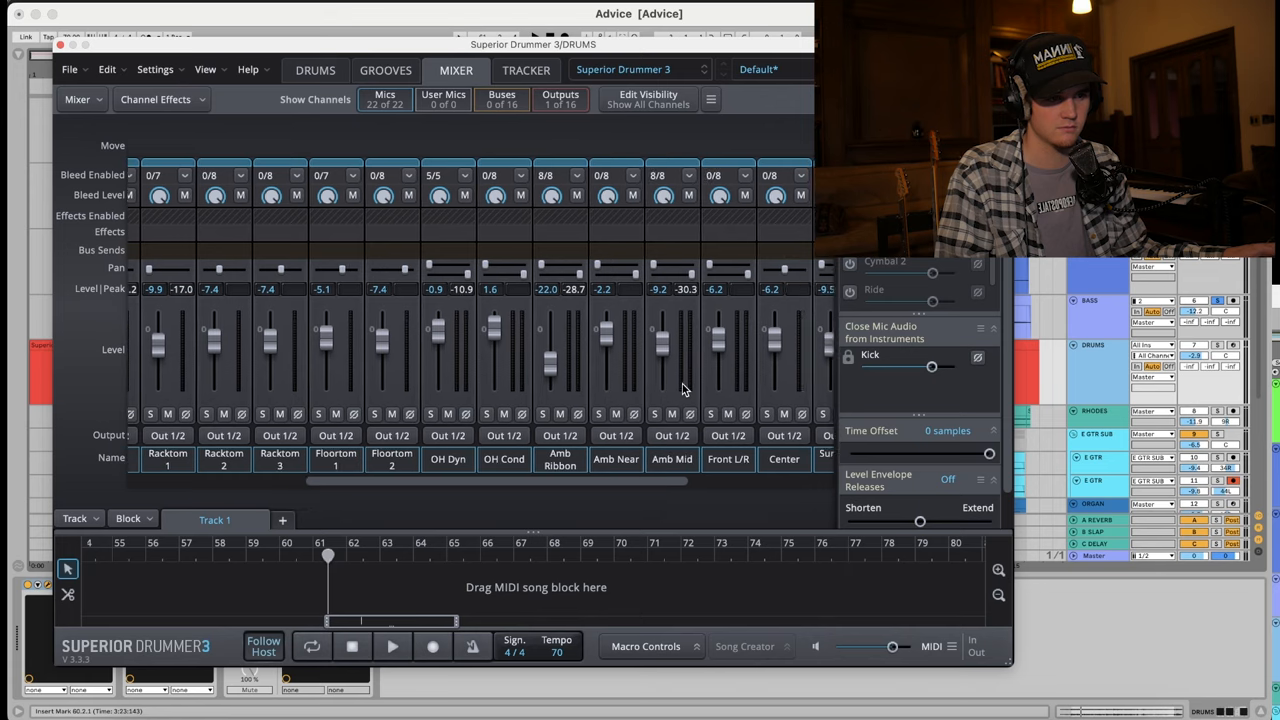
Step: Show Superior Drummer 3's Mixer tab to inspect the channel faders
click(314, 70)
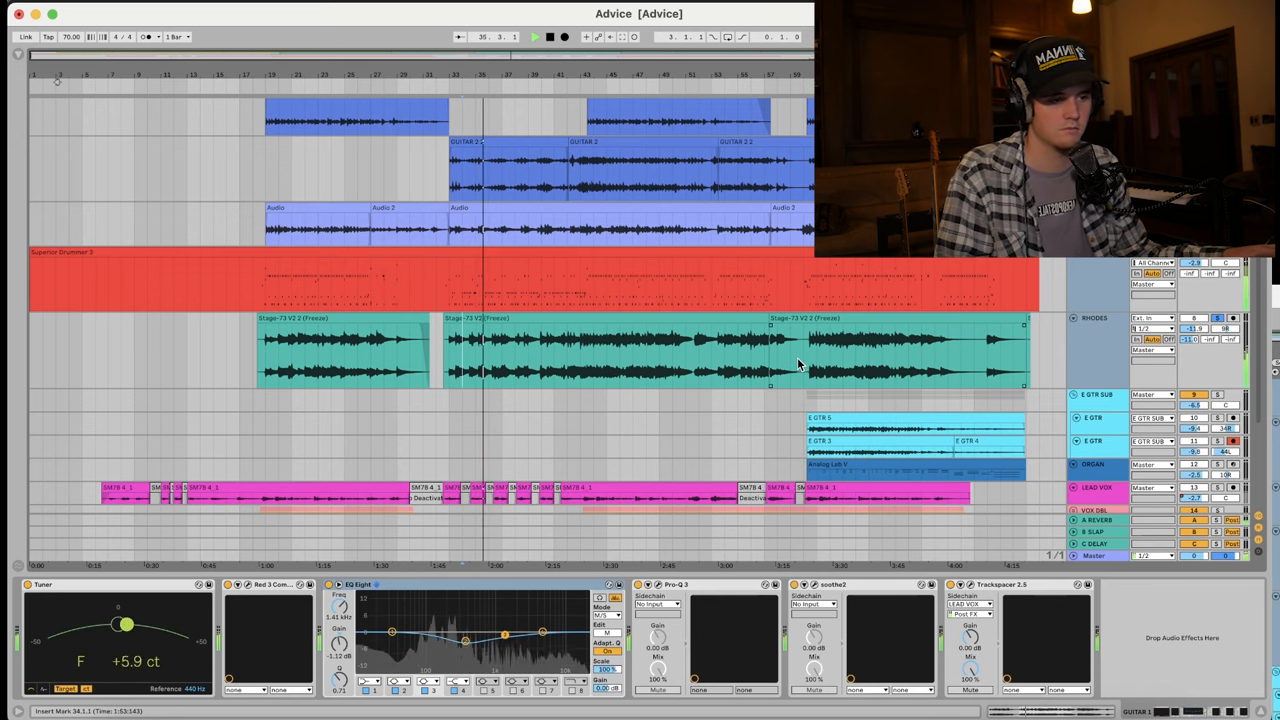
Step: Scroll down past the GUITAR 1 chain toward the E GTR track
scroll(down, 3)
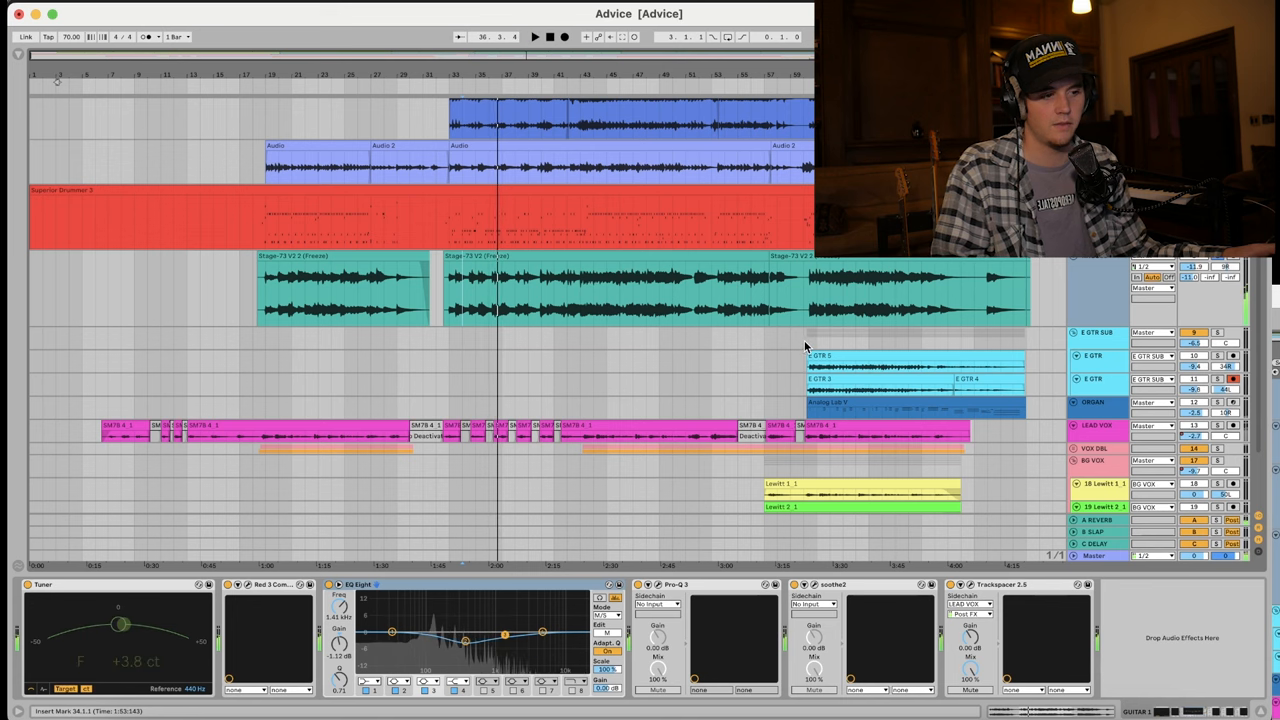
scroll(down, 3)
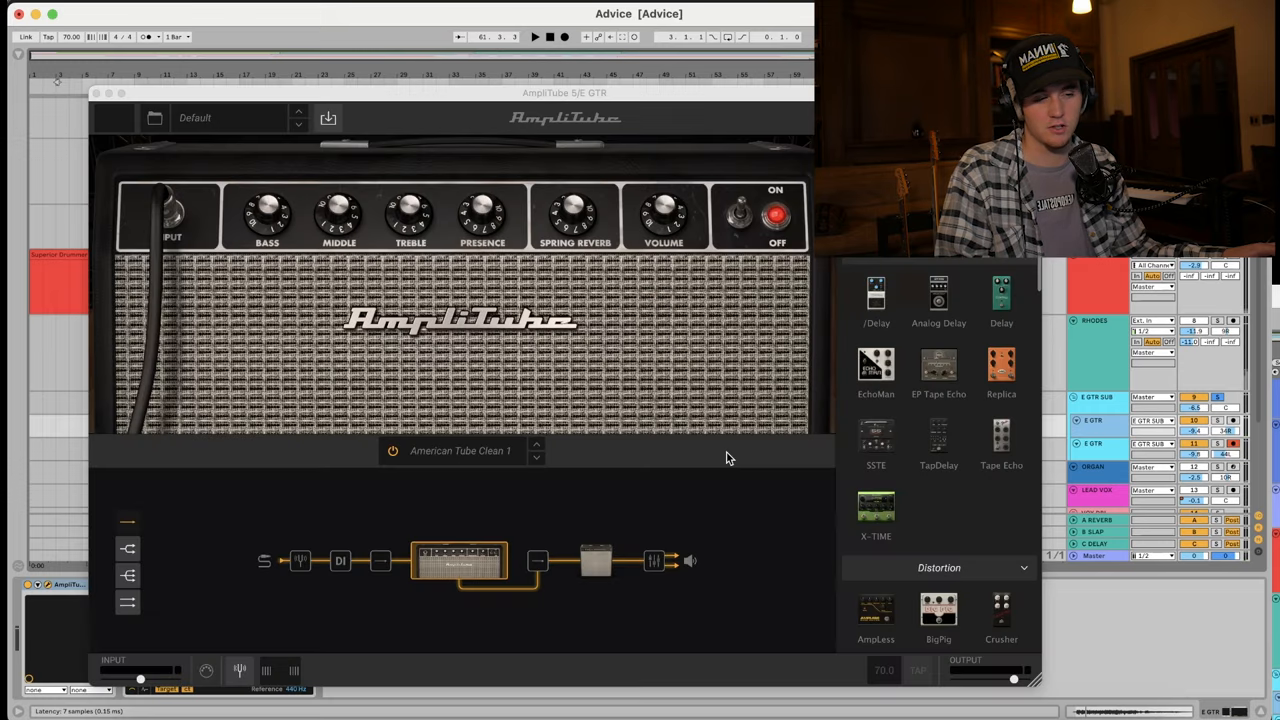
mouse_move(542, 340)
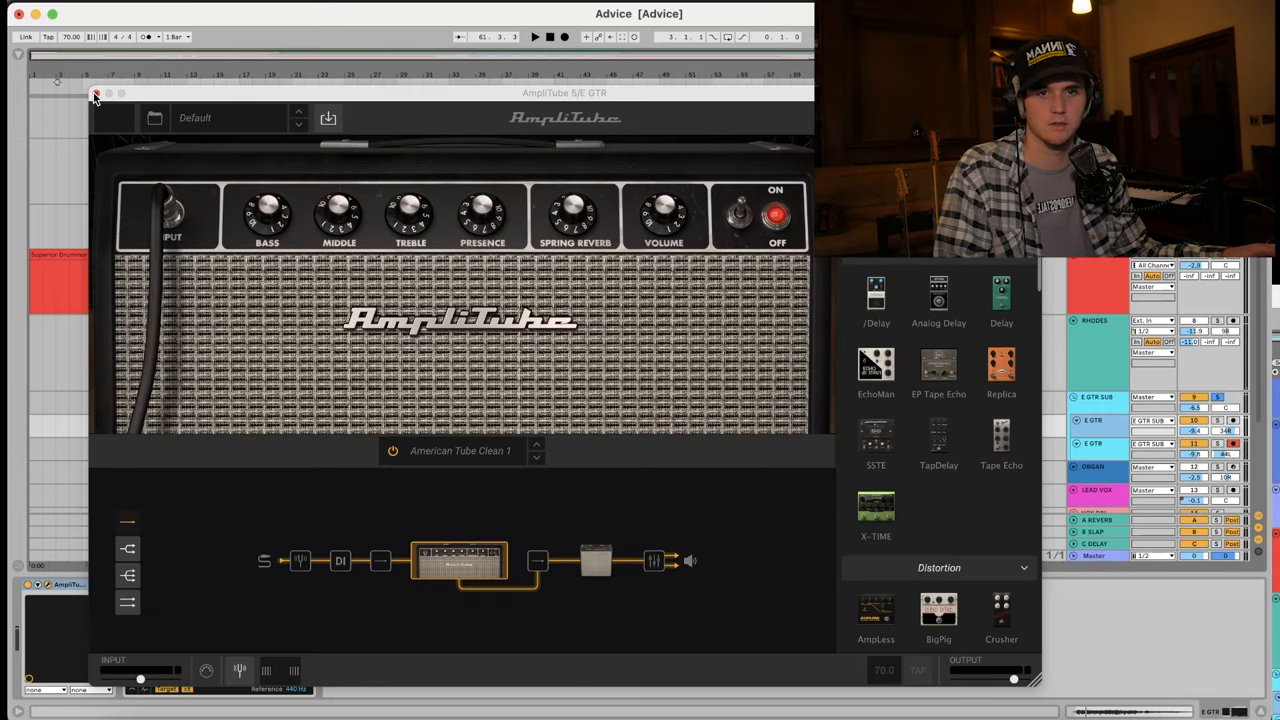
Step: Close the AmpliTube 5 amp window and select the E GTR SUB bus
click(94, 96)
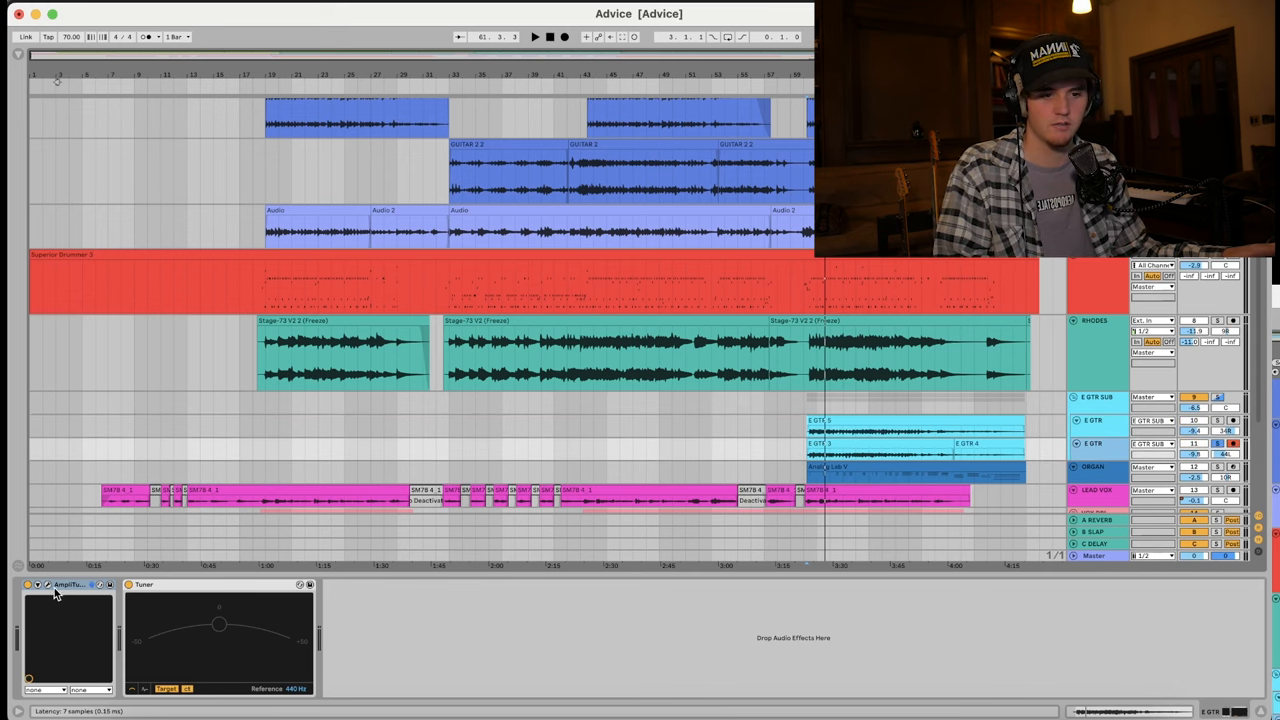
click(48, 587)
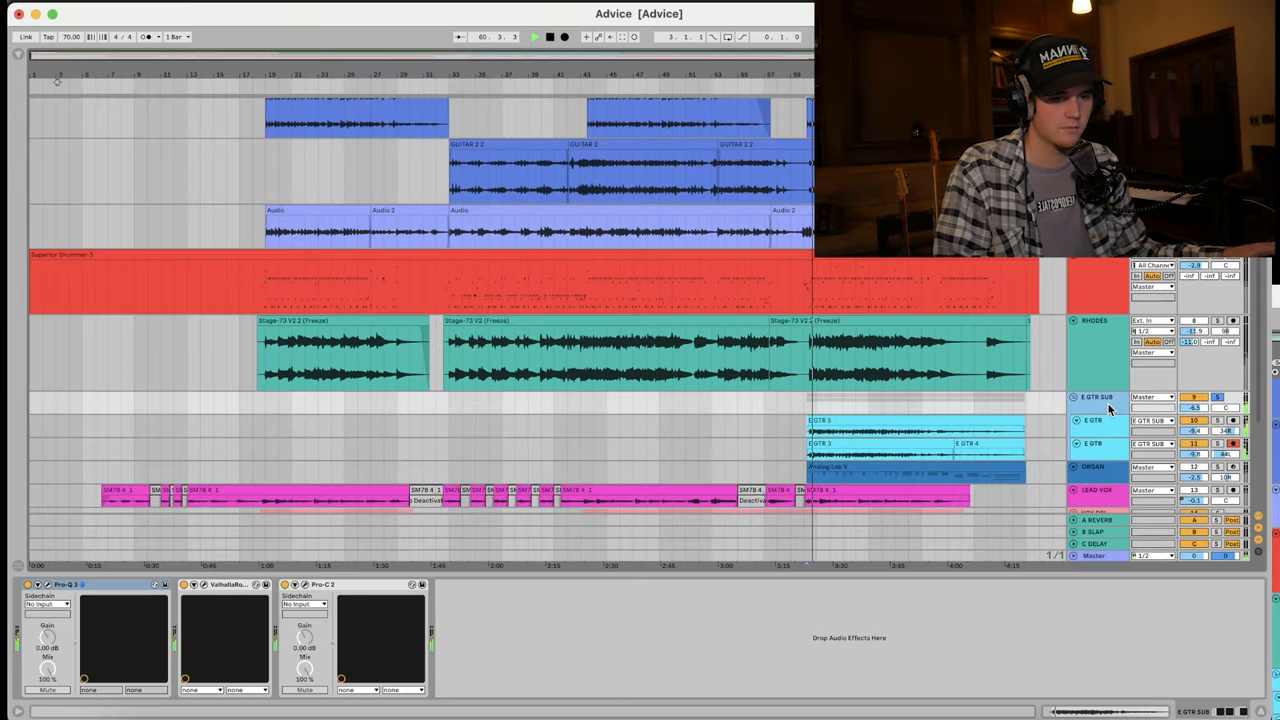
Step: Open the ValhallaRoom plugin window from the E GTR SUB Device View
click(235, 582)
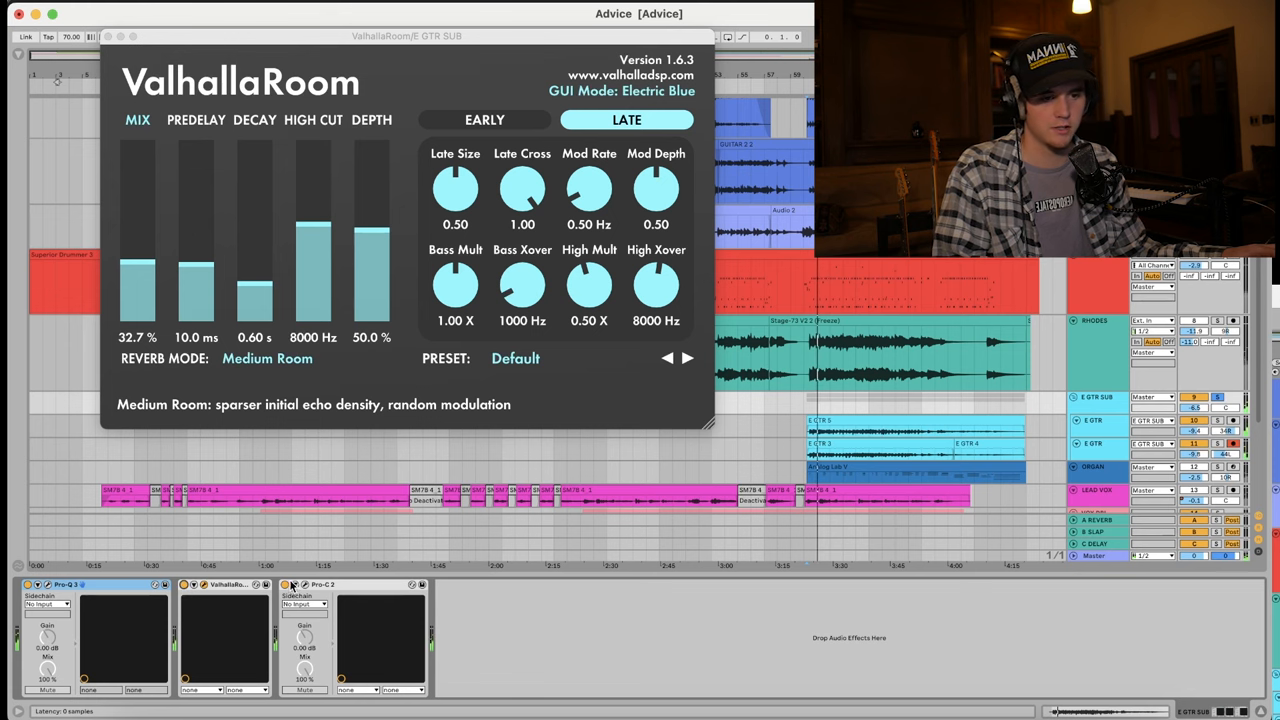
click(300, 600)
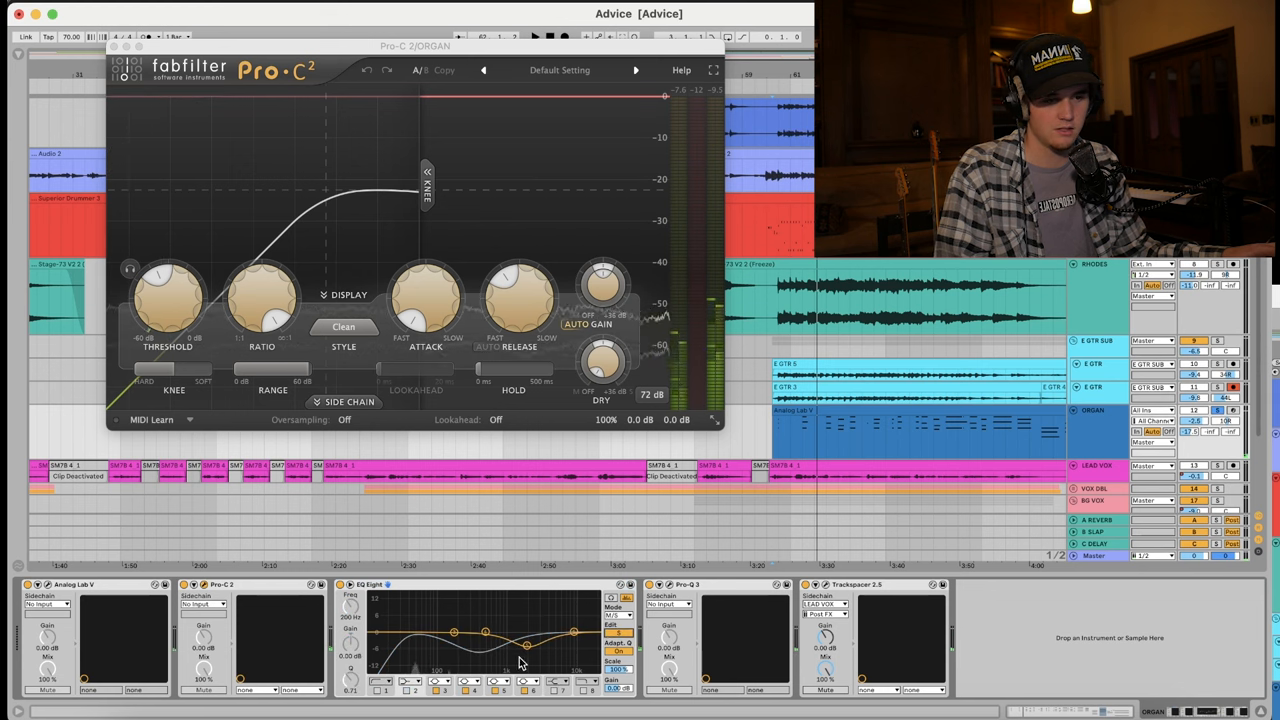
Step: Open the ORGAN track's FabFilter Pro-C 2 compressor window
drag(523, 645, 525, 647)
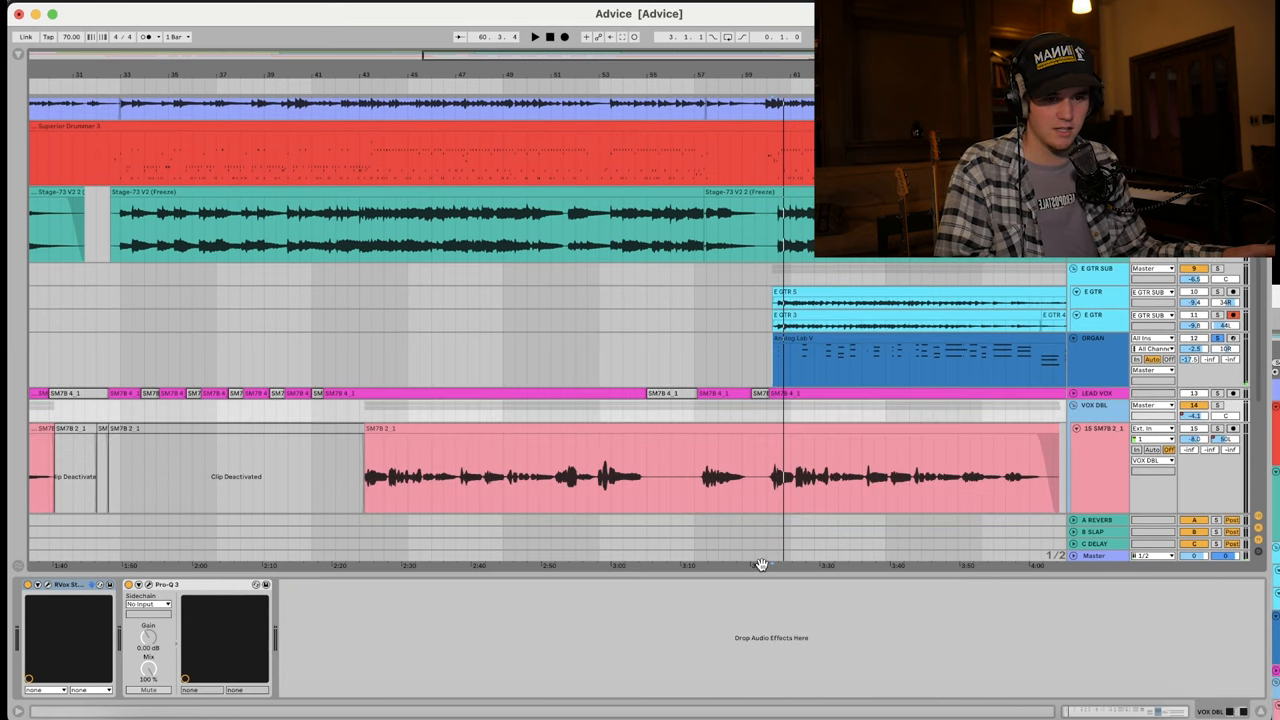
Step: Scroll the arrangement down toward the VOX DBL track
scroll(down, 3)
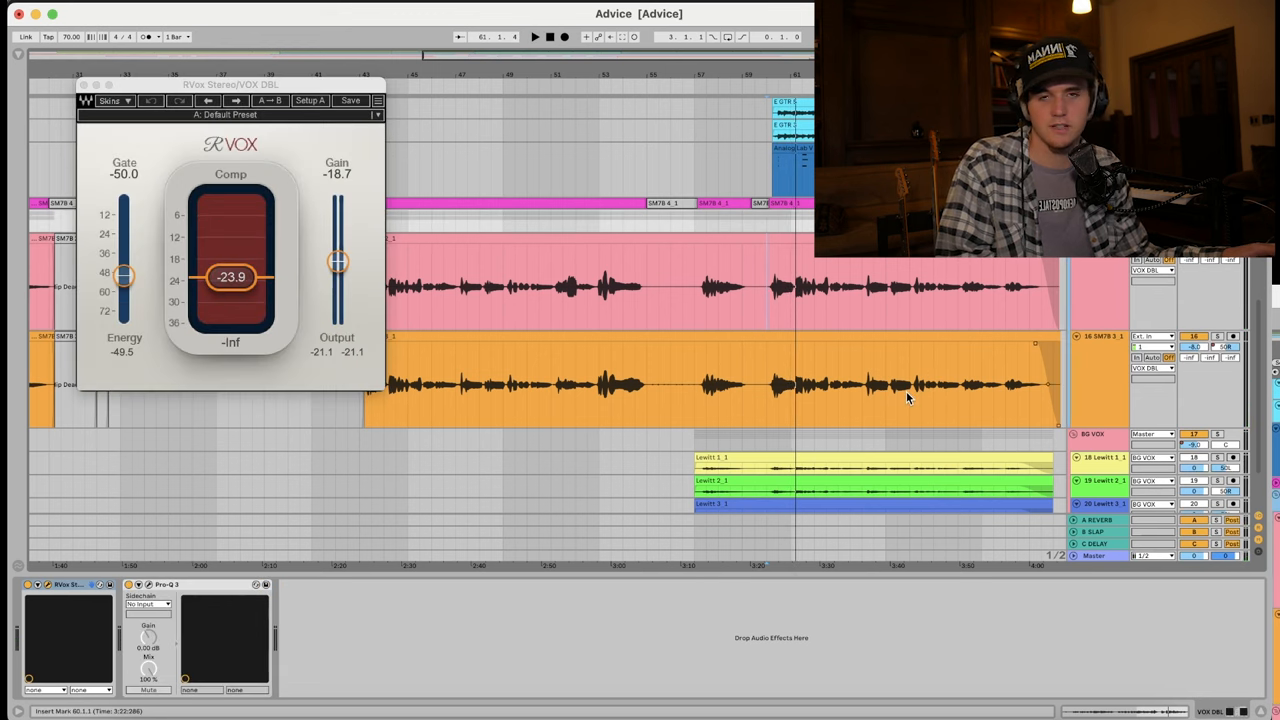
mouse_move(923, 402)
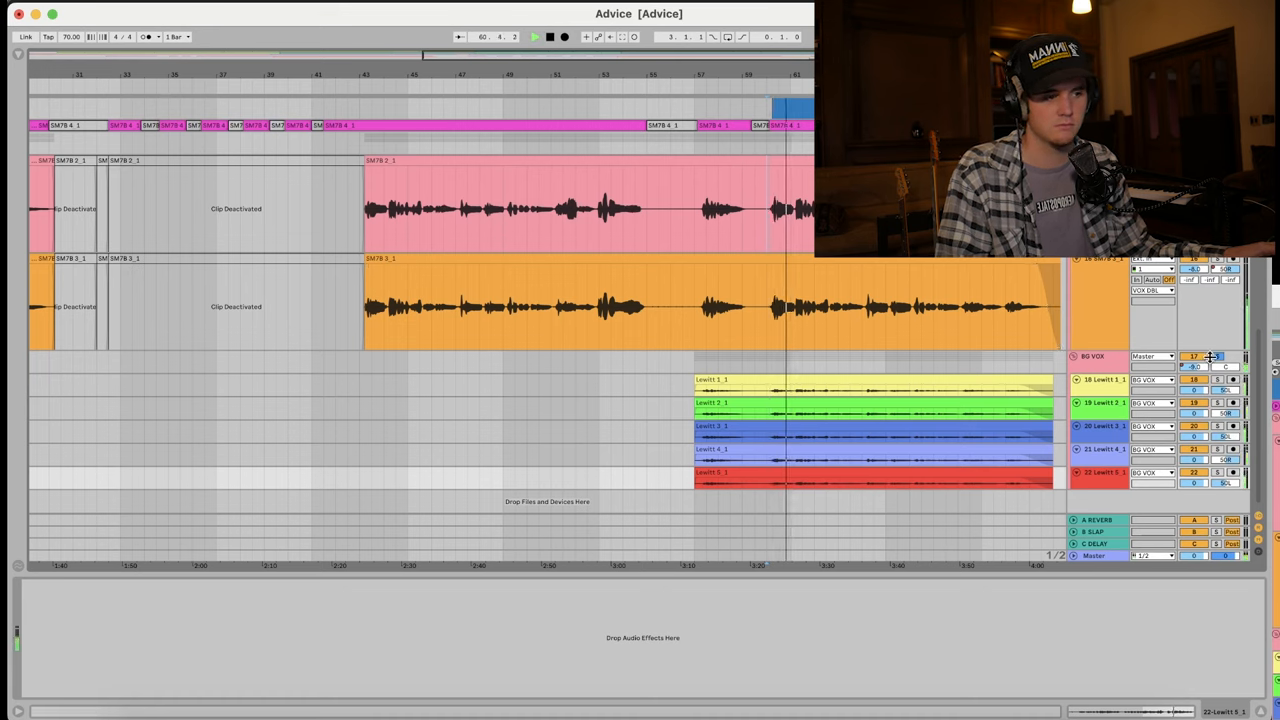
Step: Select the BG VOX group header to show the group's effects
click(1093, 356)
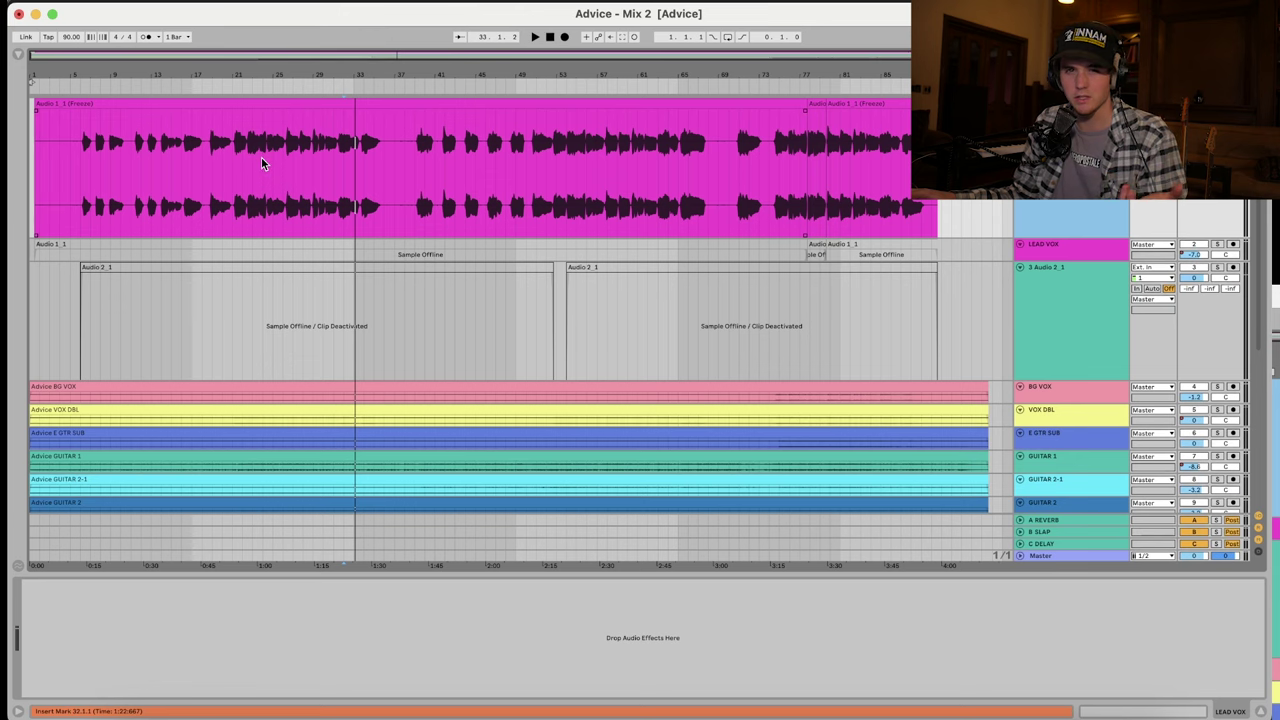
Step: Select LEAD VOX to show its Melodyne, Auto-Tune, SSL Fusion, 1176 and soothe2 chain
click(1053, 246)
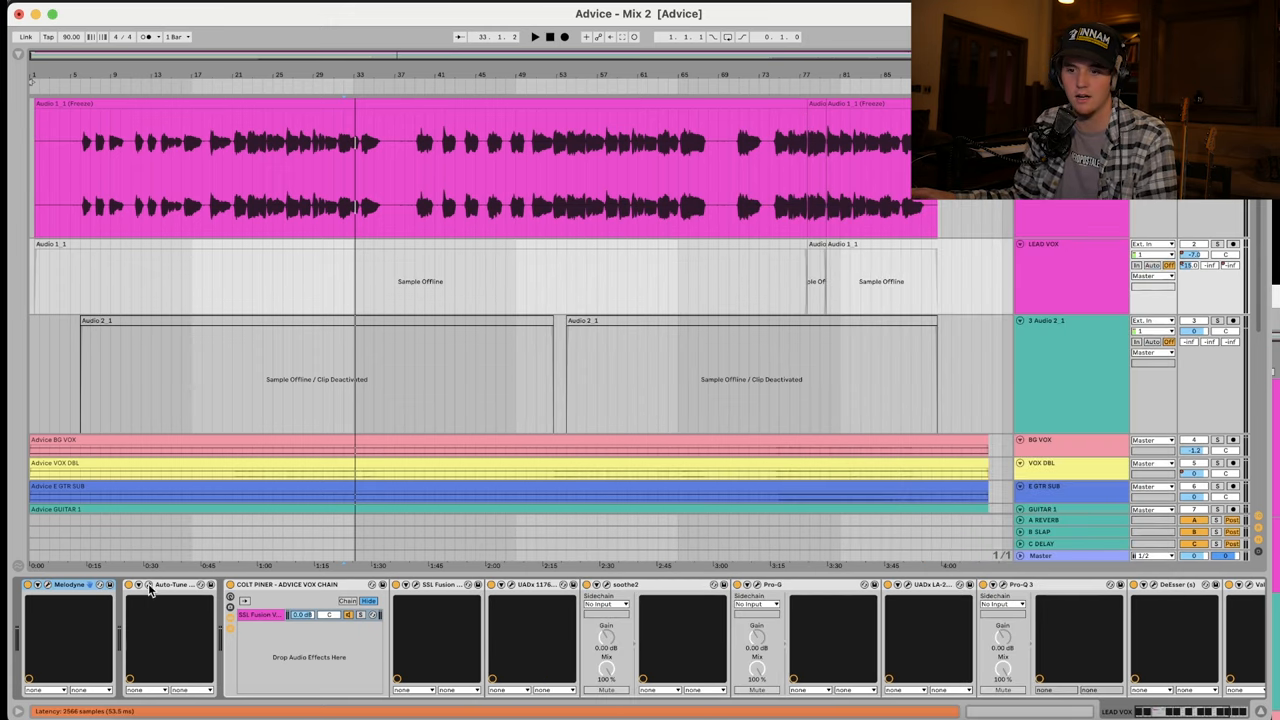
Step: Open the lead vocal's Auto-Tune Artist window, showing F chromatic with retune speed 74
click(148, 586)
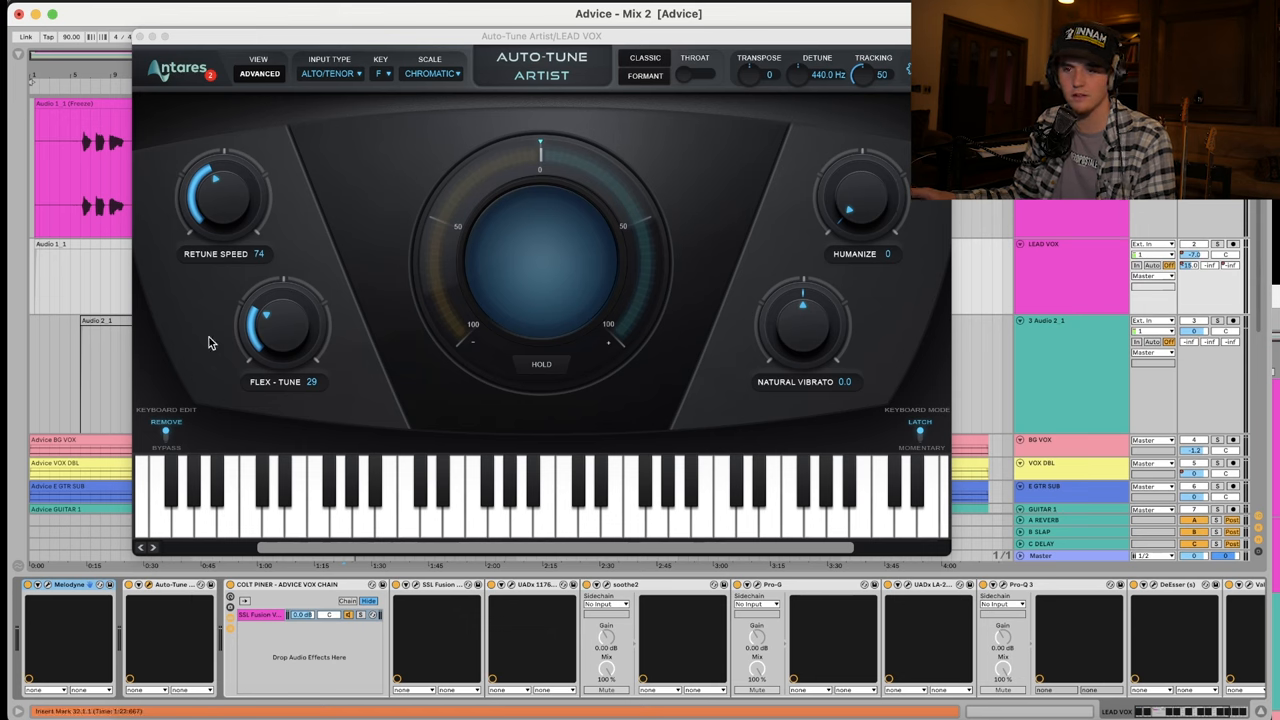
mouse_move(221, 297)
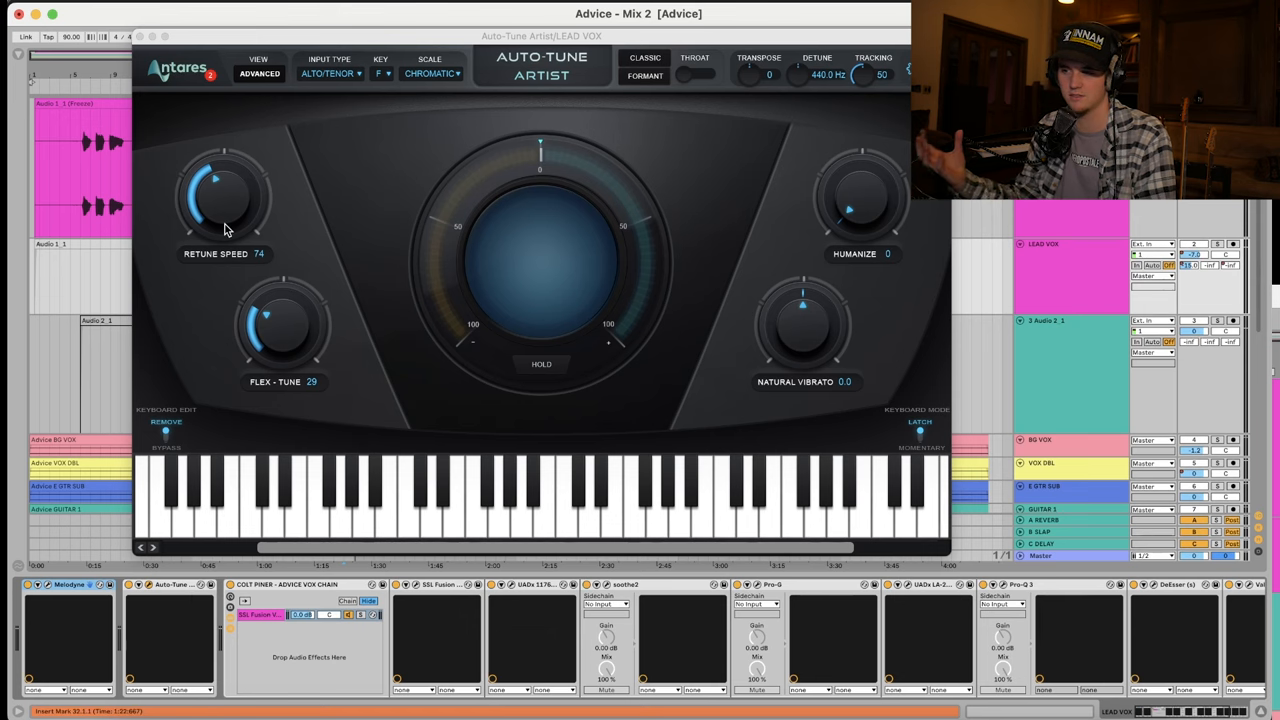
mouse_move(385, 364)
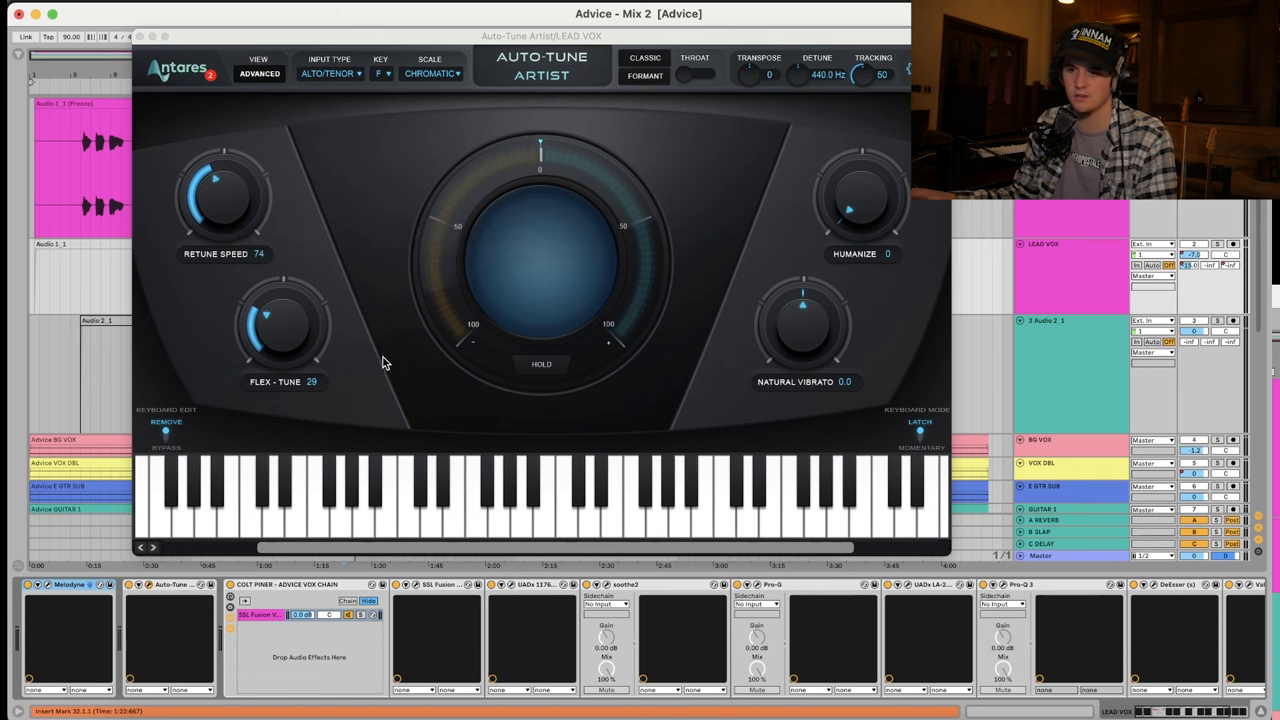
mouse_move(976, 240)
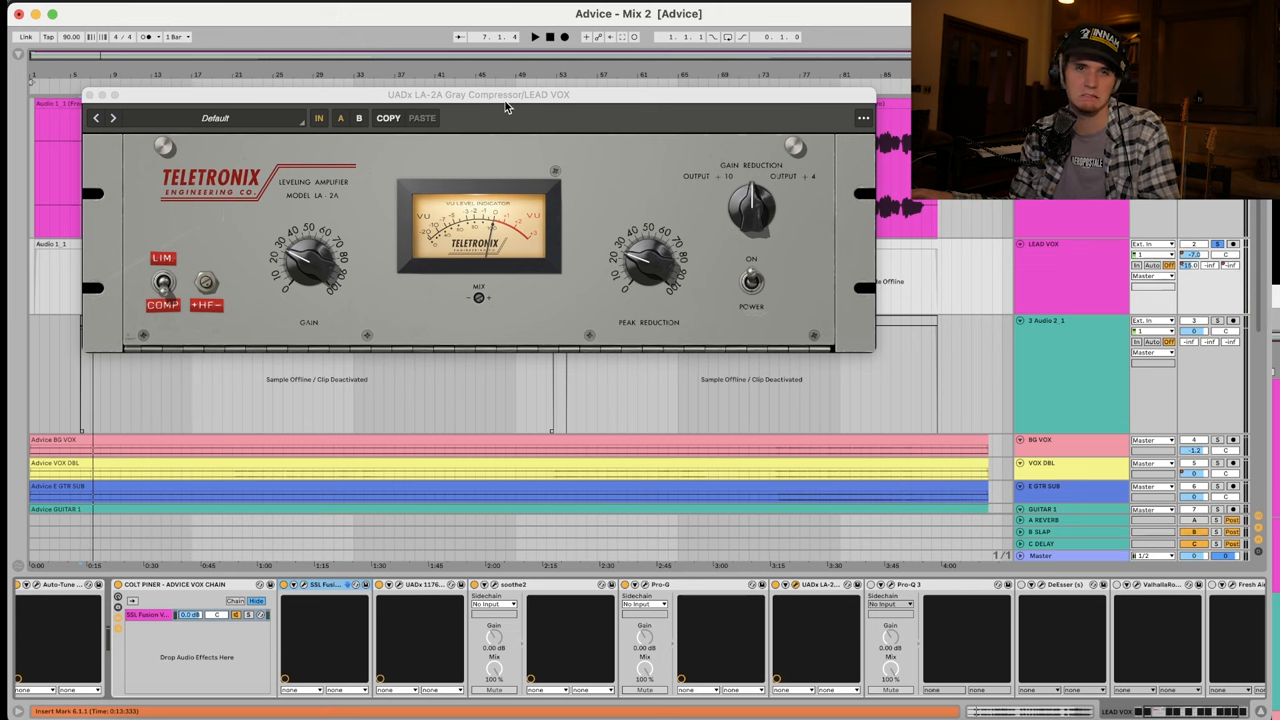
Step: Move the UADx LA-2A window below the LEAD VOX clip to uncover the vocal waveform
drag(505, 94, 477, 298)
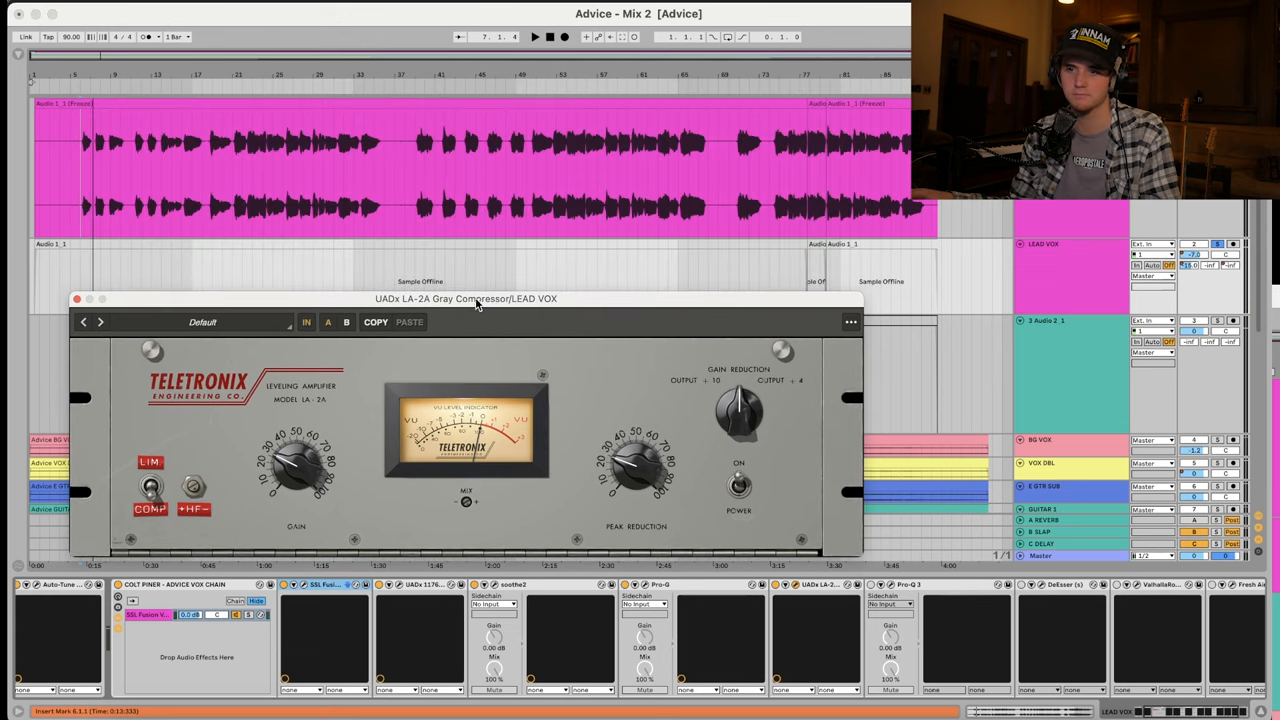
drag(75, 170, 200, 170)
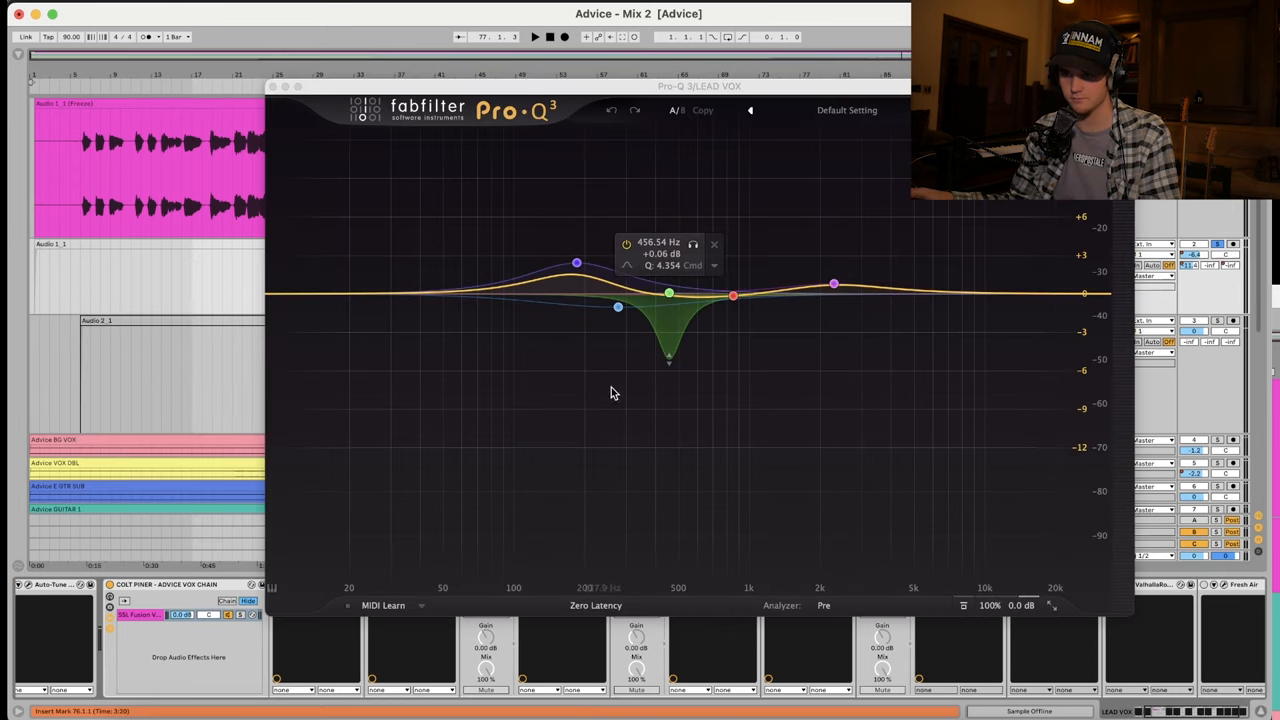
Step: Inspect the Pro-Q 3 notch near 456 Hz, then close the EQ window
drag(670, 292, 670, 355)
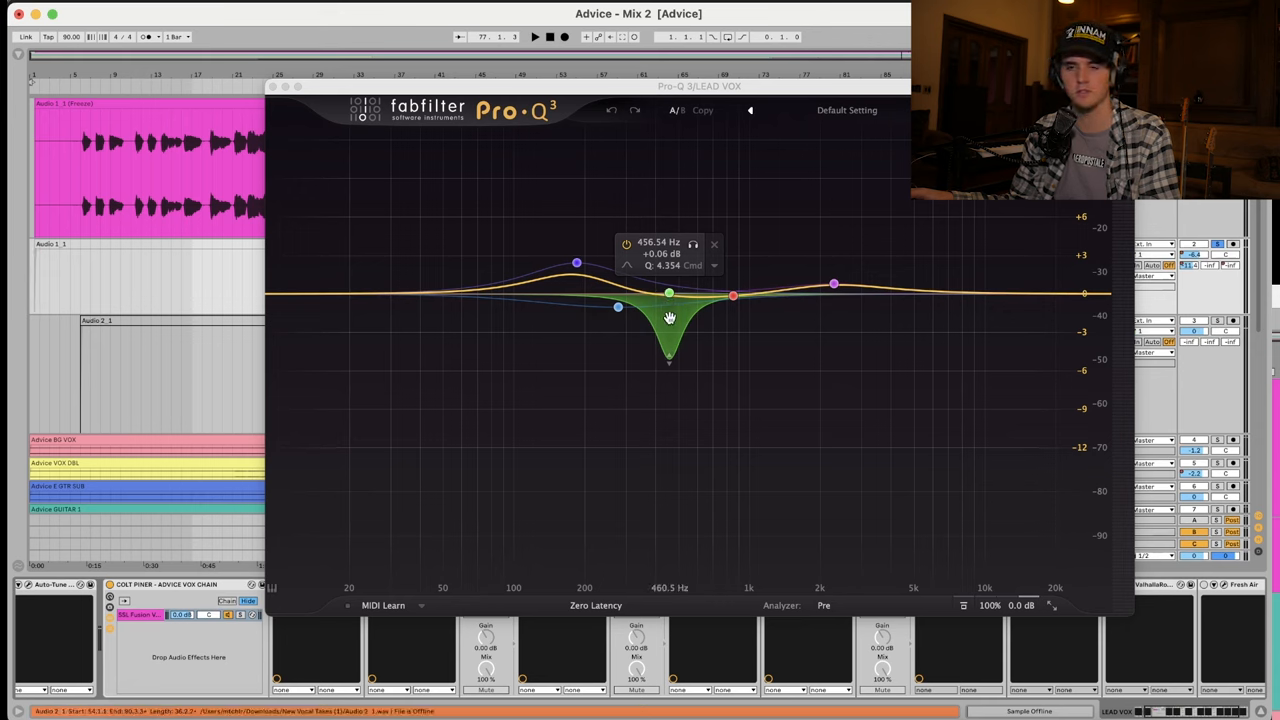
click(530, 37)
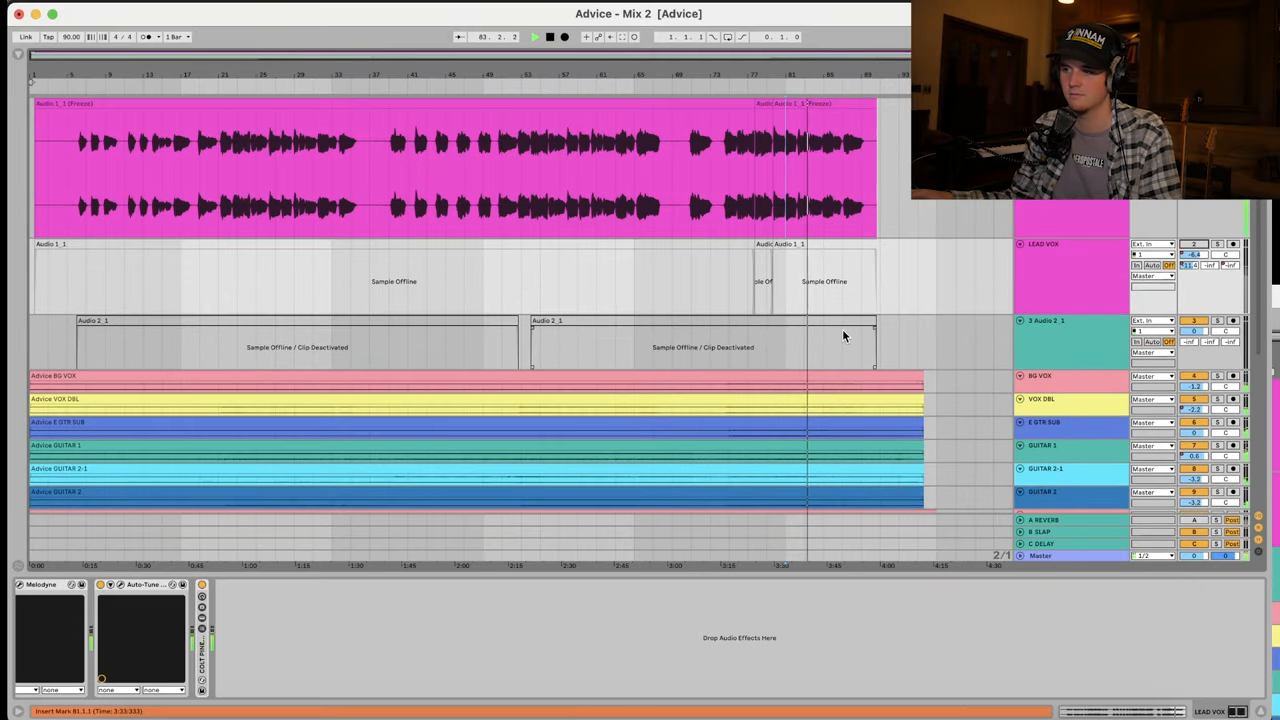
Step: Scroll down to the organ, Rhodes, drums, bass, piano, solo and return tracks
scroll(down, 3)
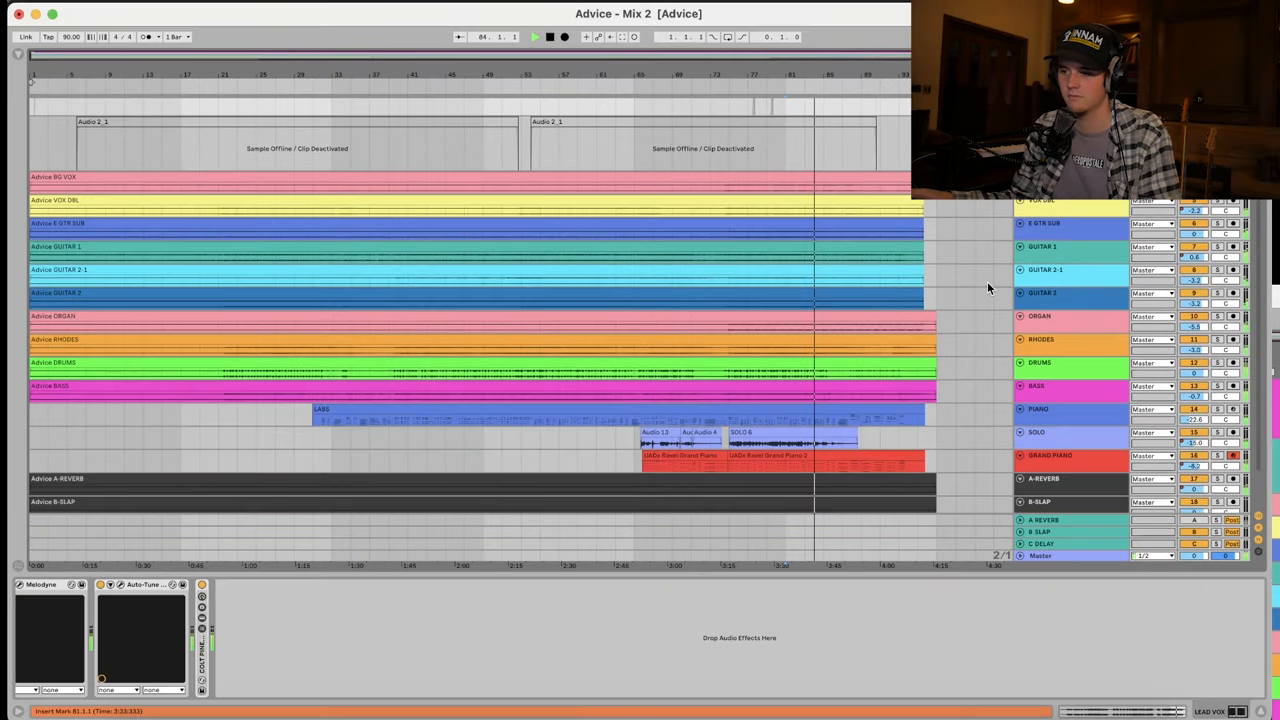
scroll(down, 3)
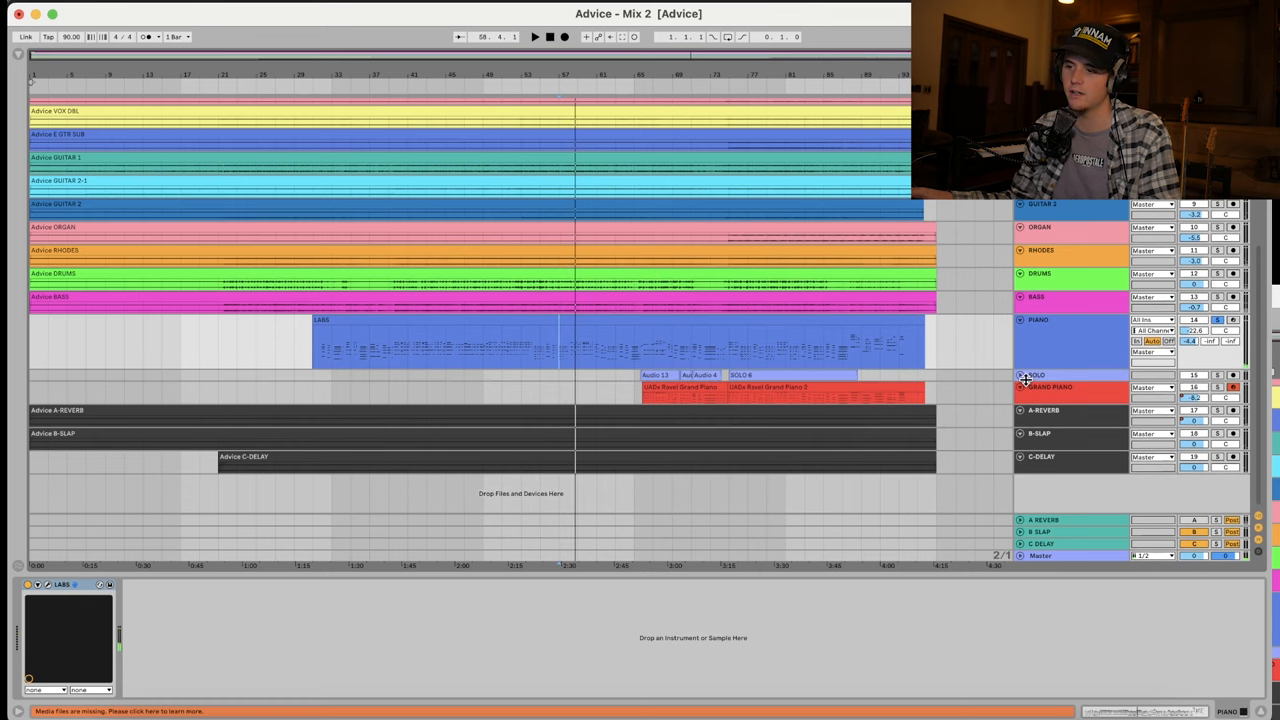
Step: Select the SOLO track and open Archetype Plini X on its Main Lead preset
click(1028, 375)
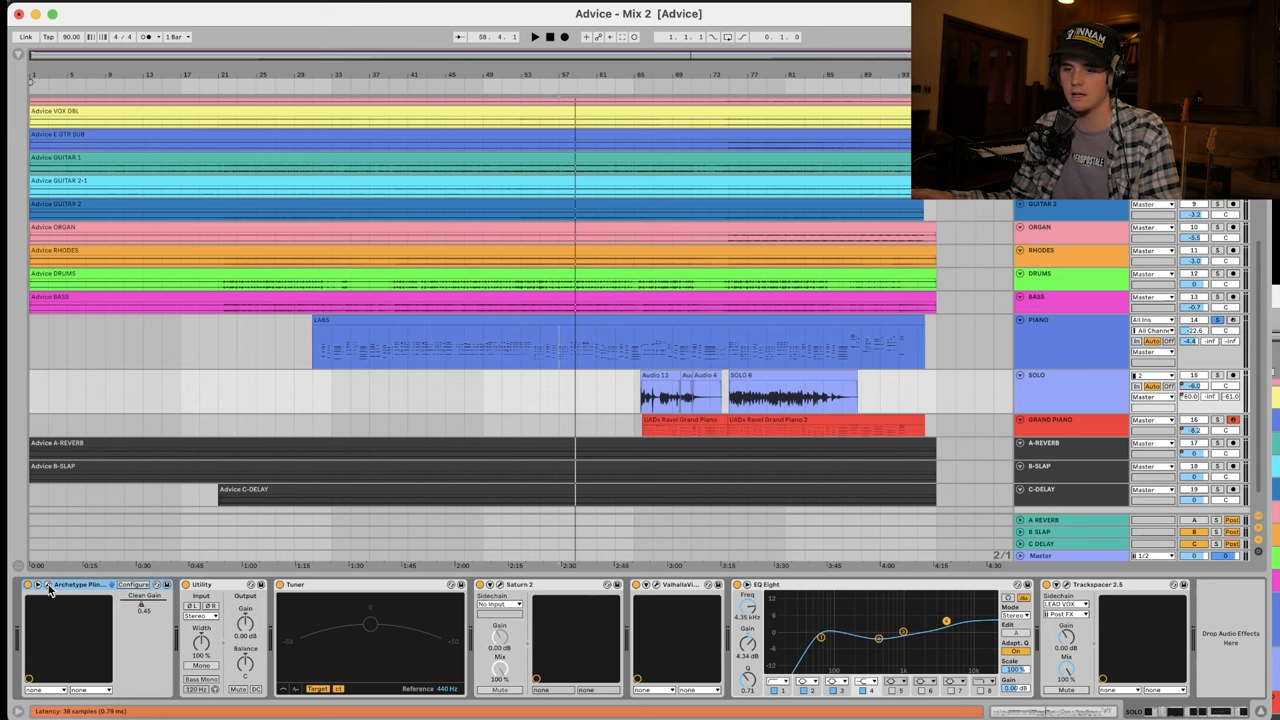
click(45, 585)
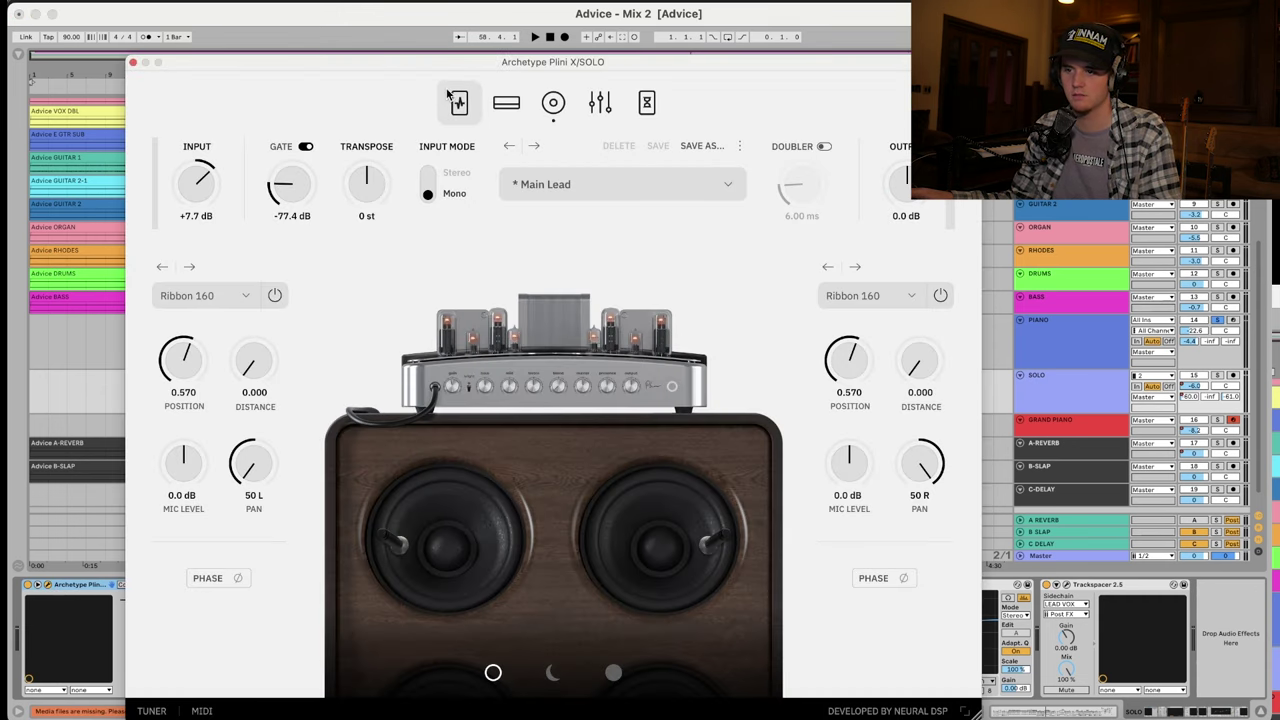
Step: Browse Archetype Plini X's pedalboard and amp head pages, then close the plugin
click(458, 103)
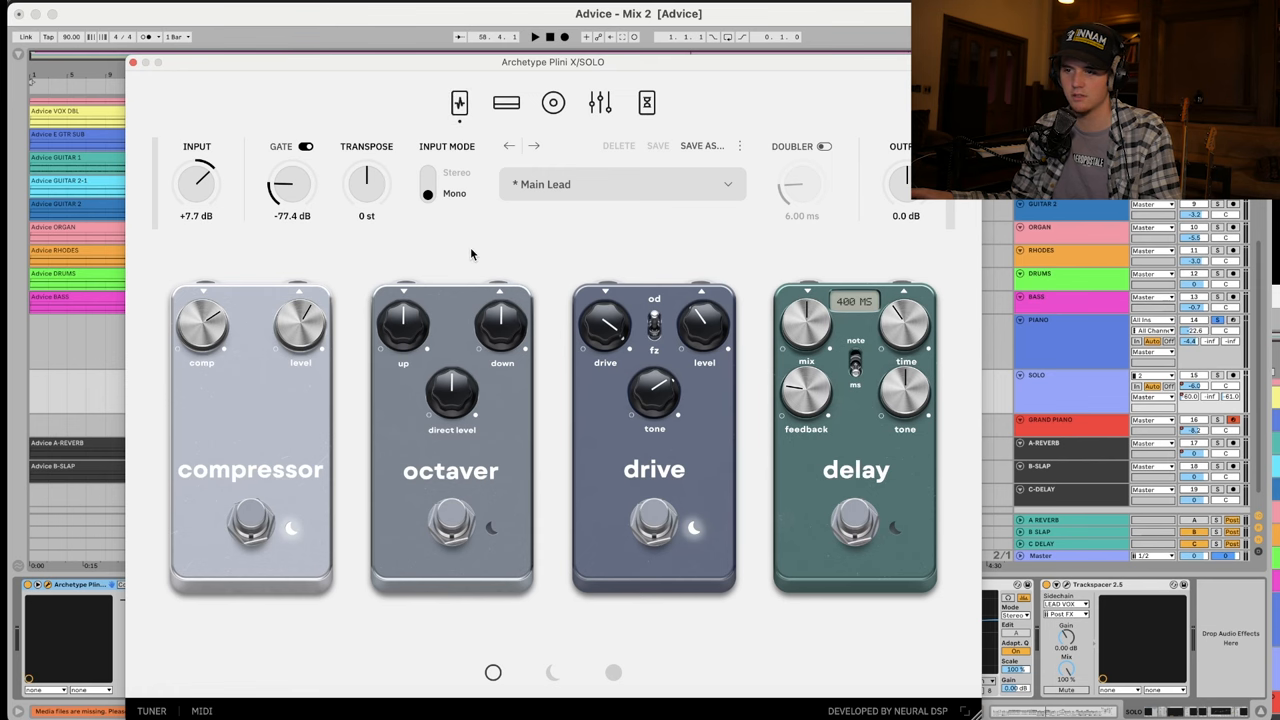
click(505, 103)
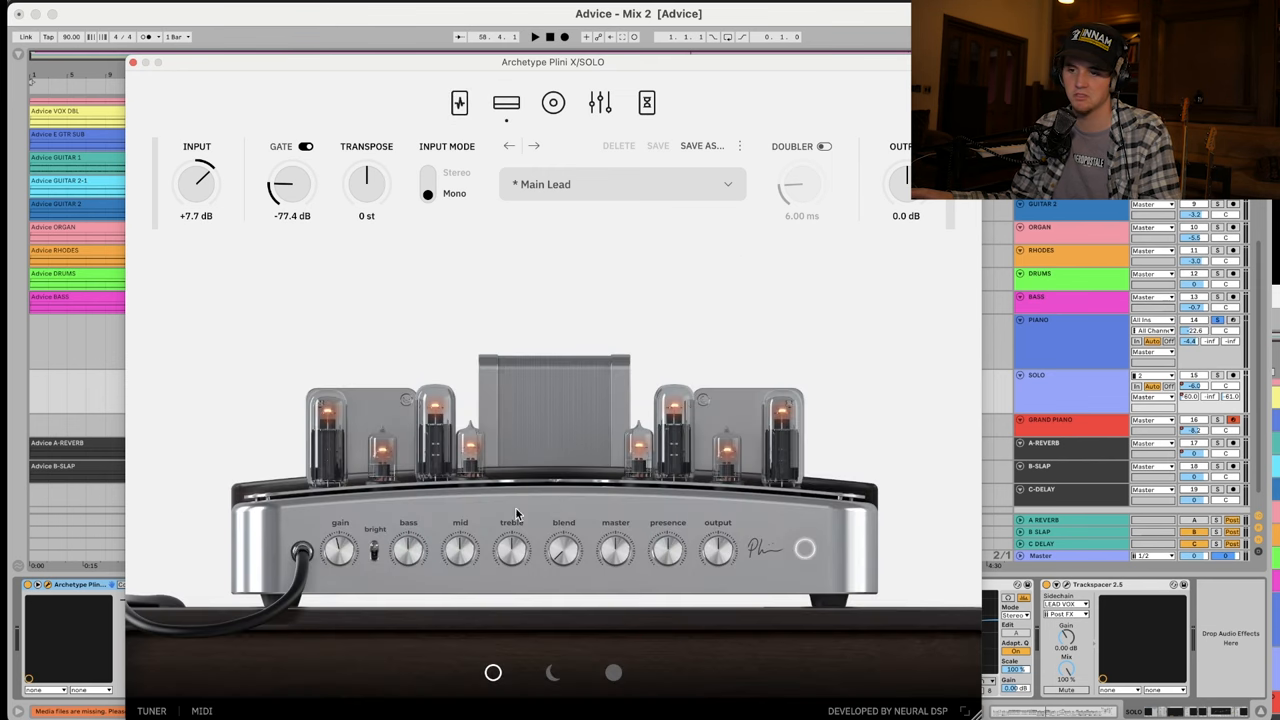
click(135, 62)
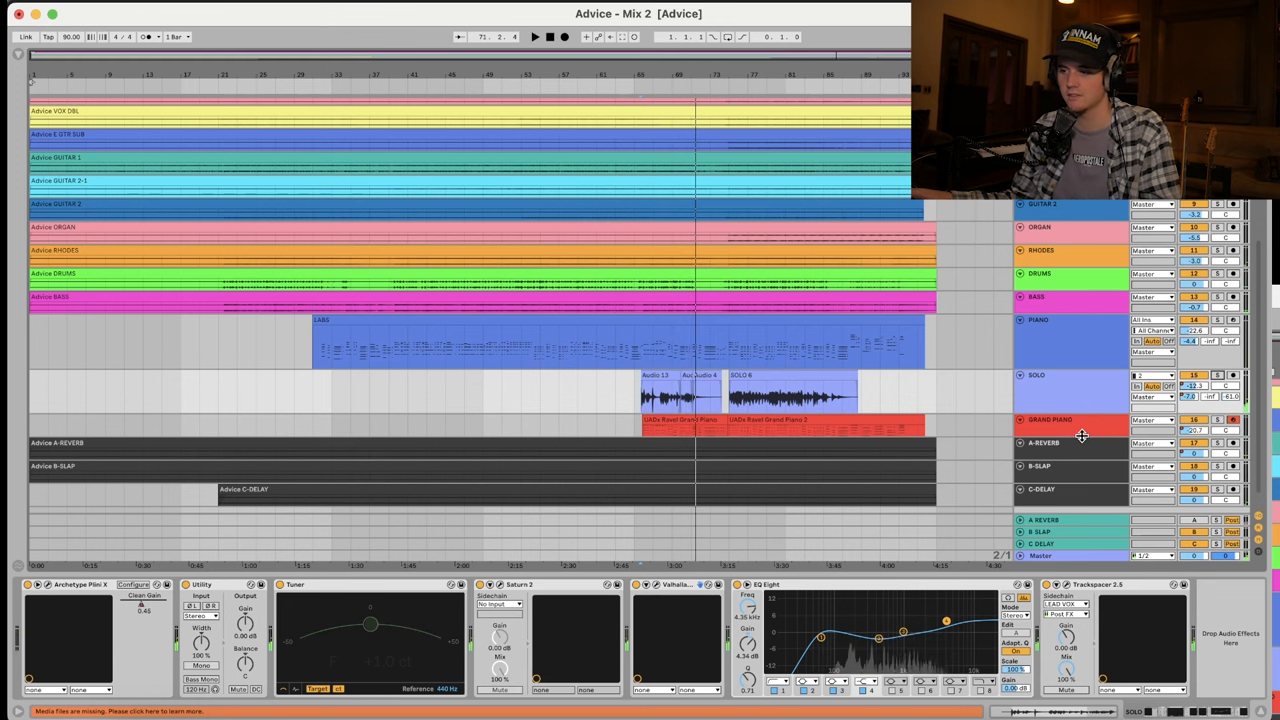
Step: Select GRAND PIANO, open its Pro-Q 3 and inspect the 4.2 dB cut near 160 Hz
click(1018, 419)
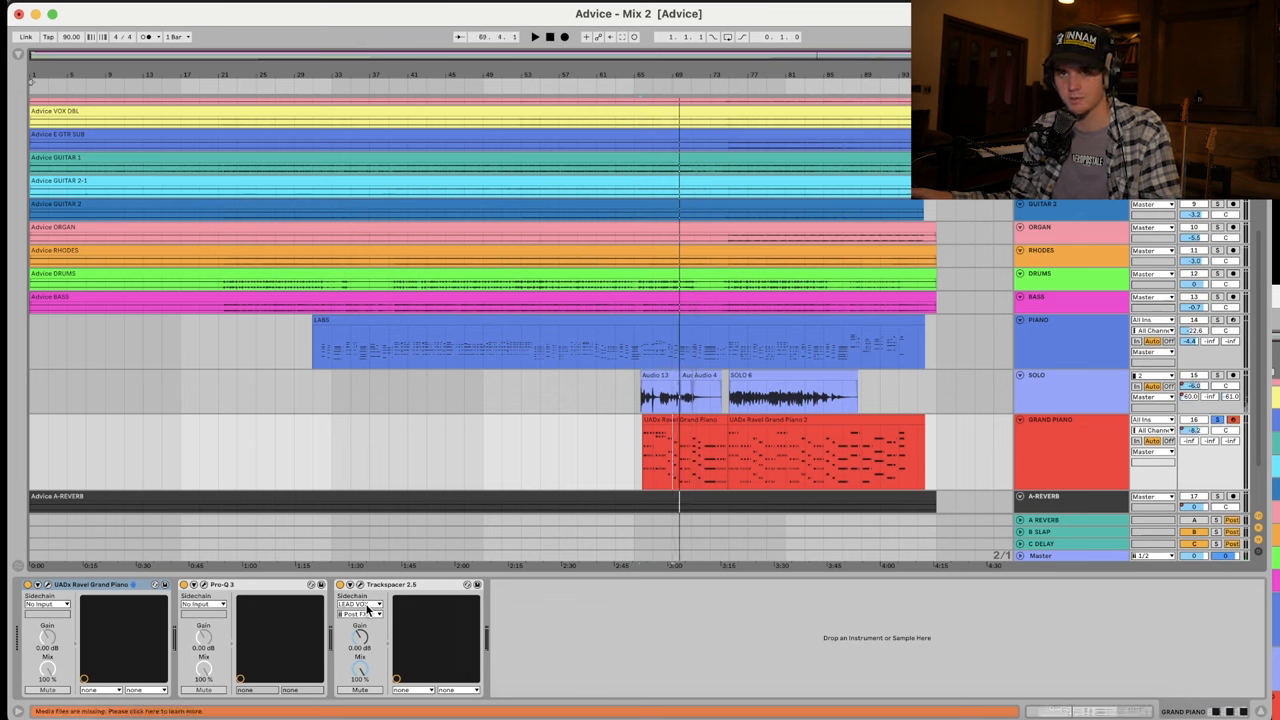
click(202, 616)
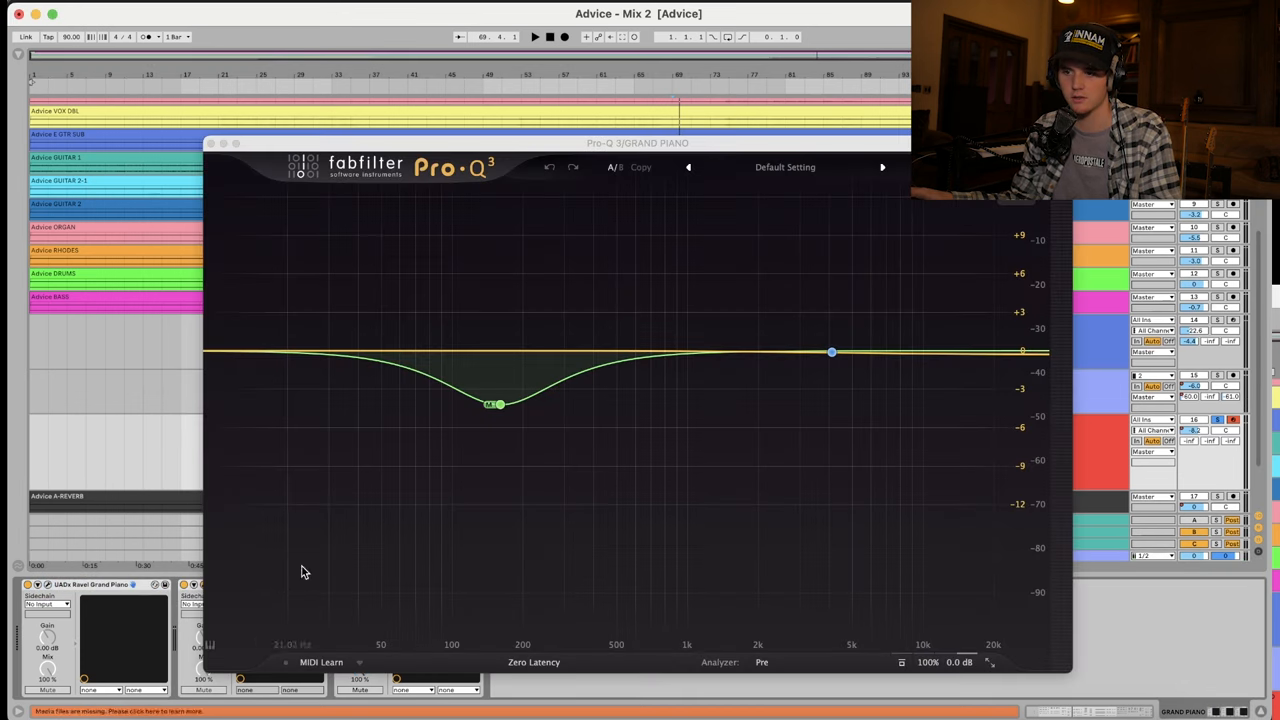
click(498, 404)
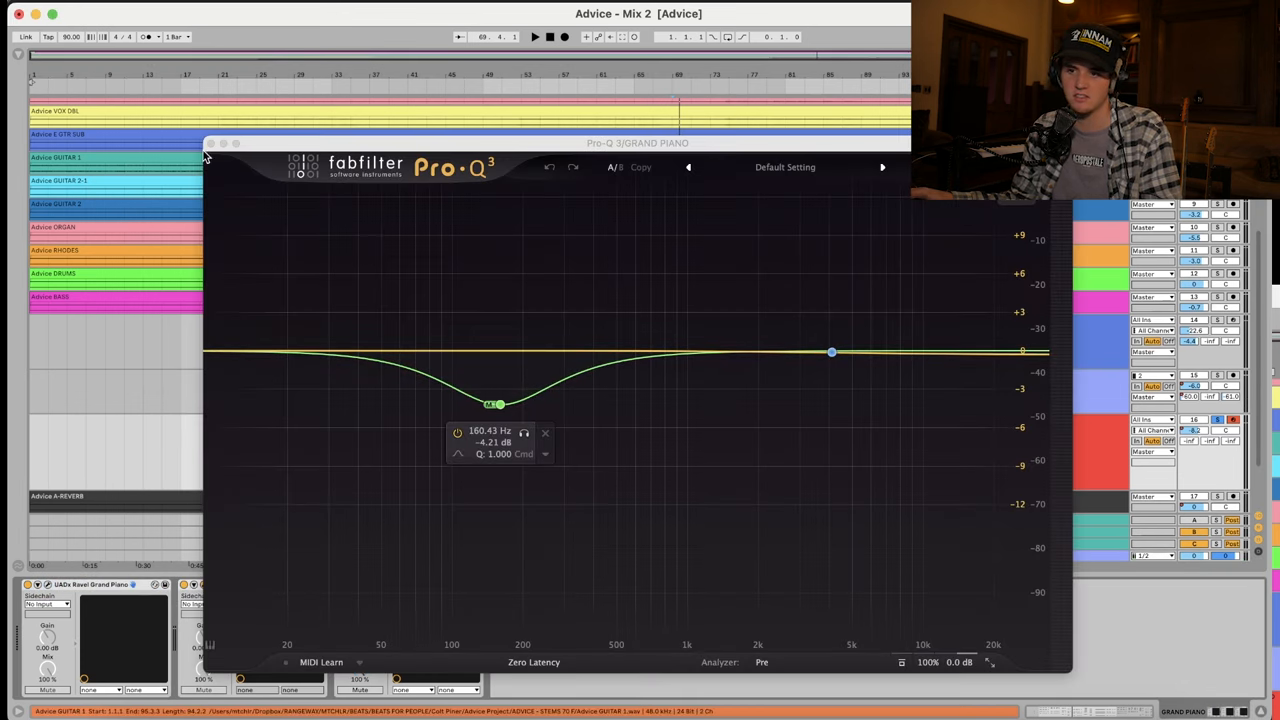